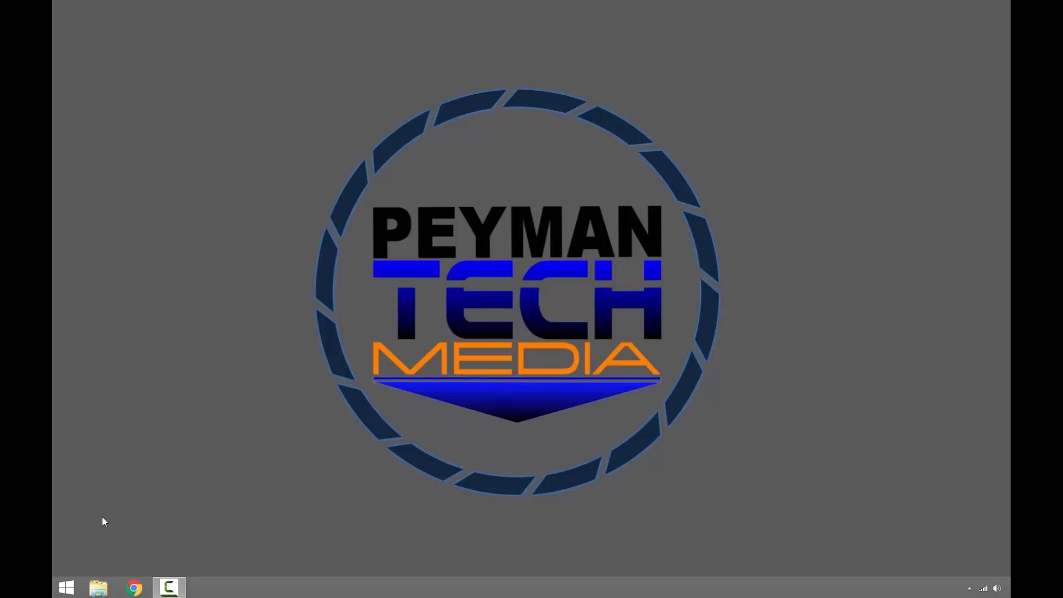
mouse_move(66, 588)
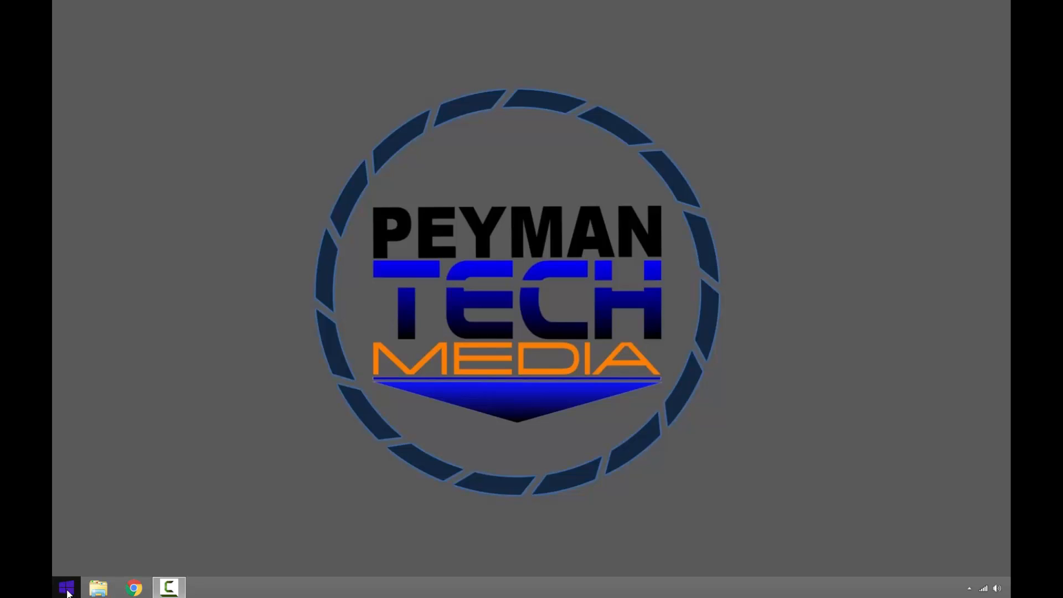
Open the Windows 8.1 Start screen with the taskbar Start button
left_click(66, 587)
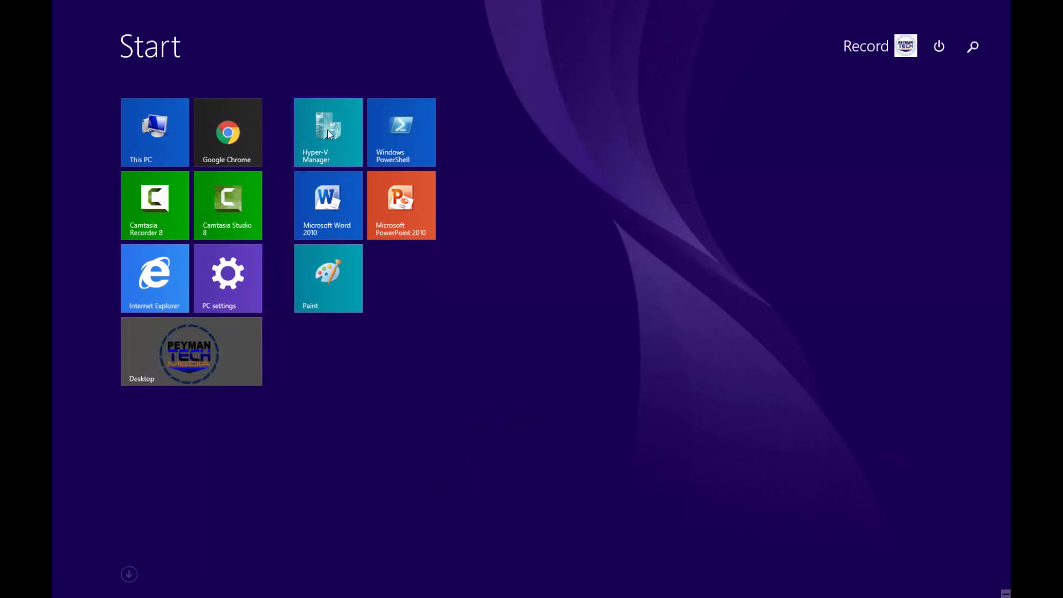
Launch Hyper-V Manager and name the new virtual machine 'Windows Vista' in the wizard
left_click(327, 132)
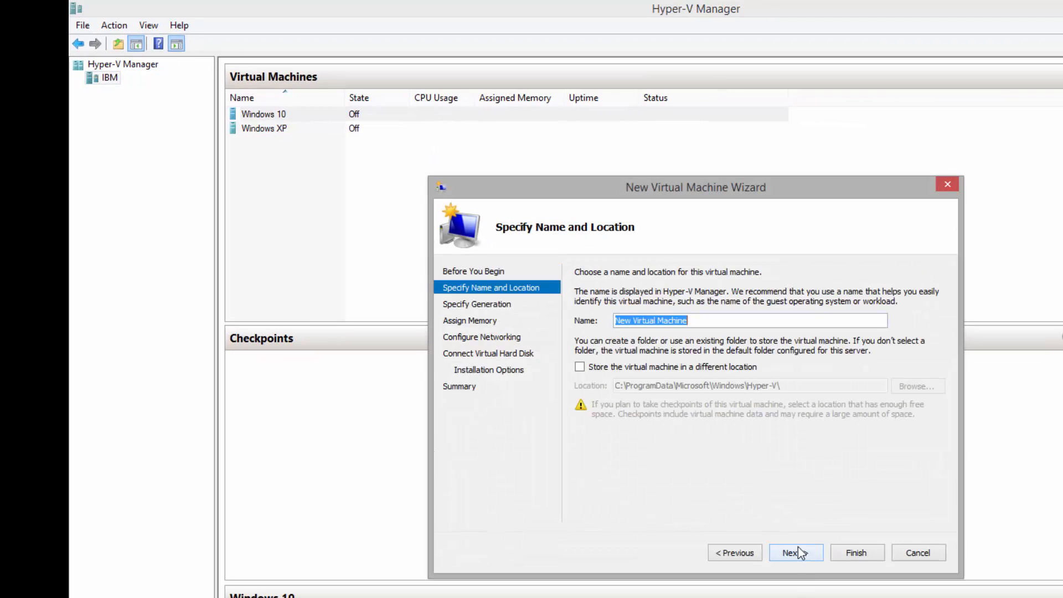
type("W")
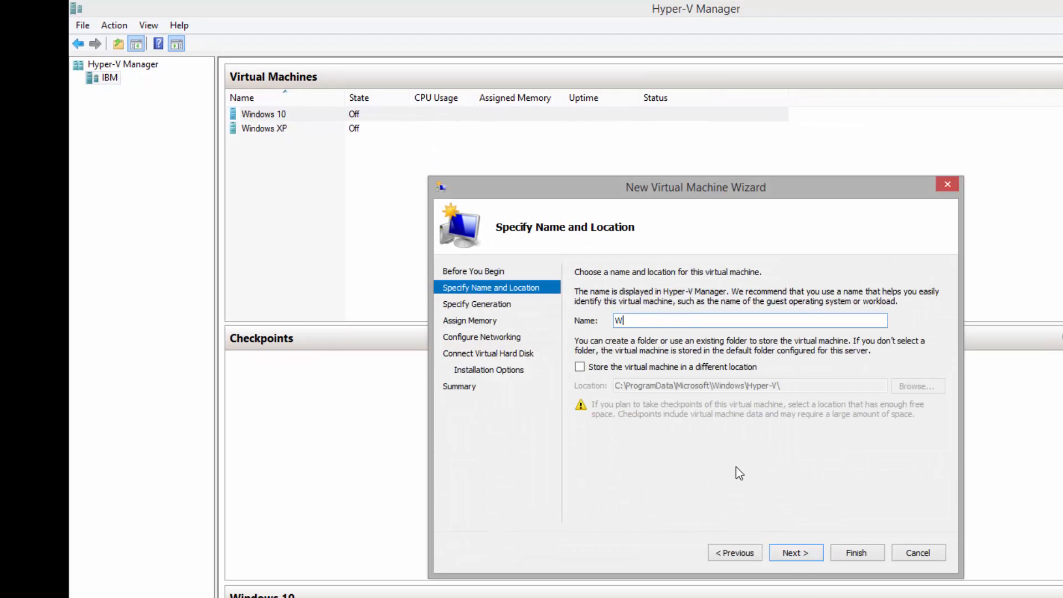
type("indows V")
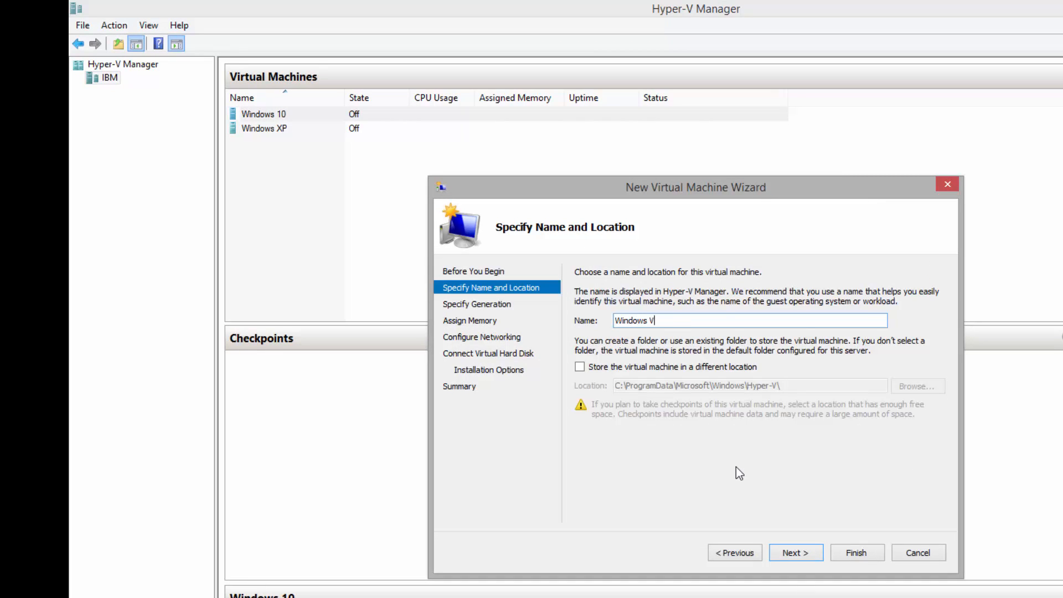
type("ista")
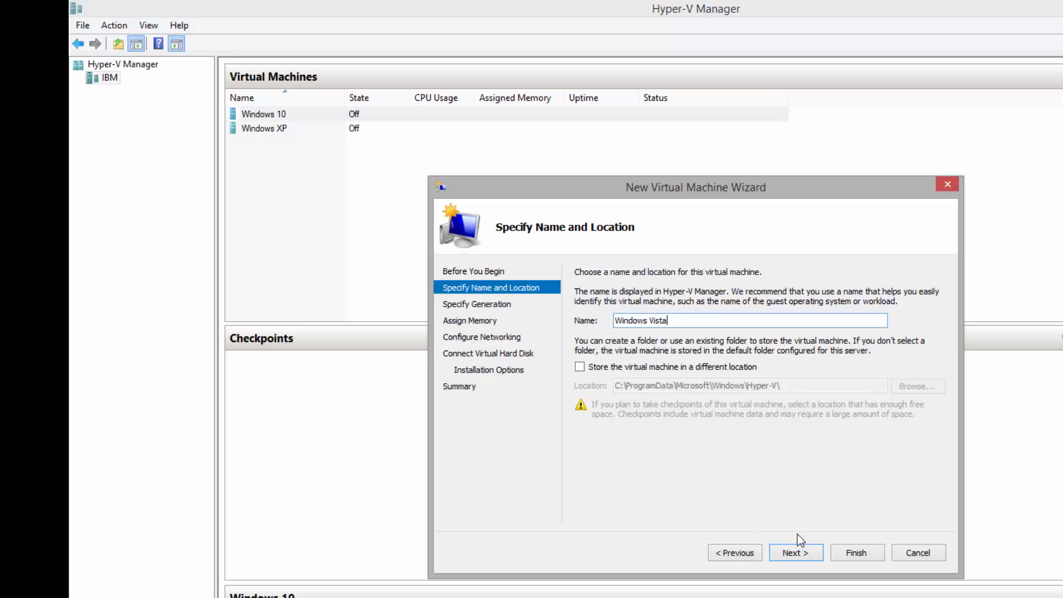
left_click(795, 552)
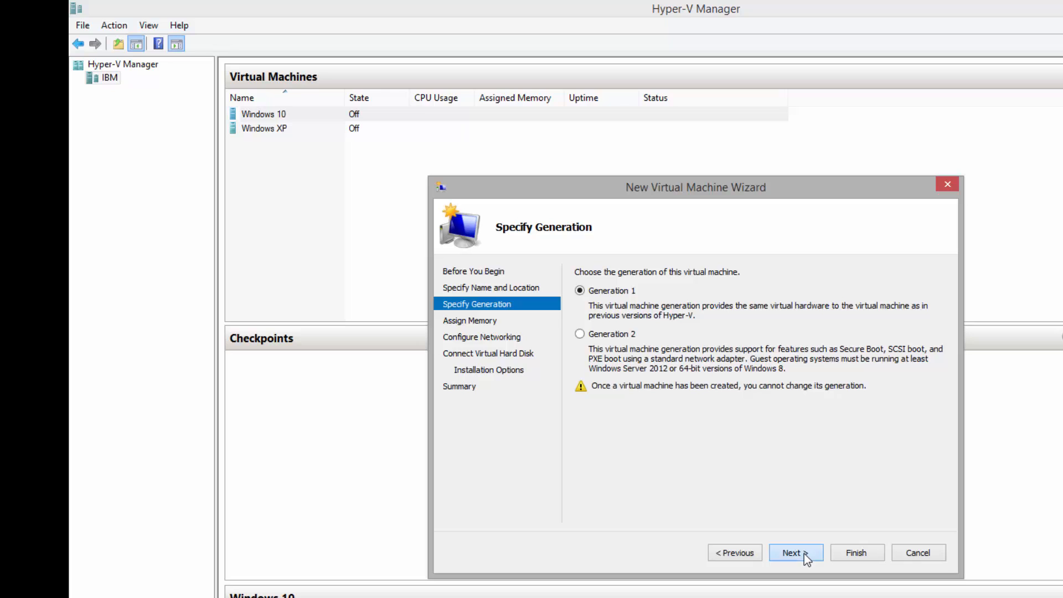
Accept Generation 1 and 2048 MB startup memory, and connect to the External network
left_click(795, 553)
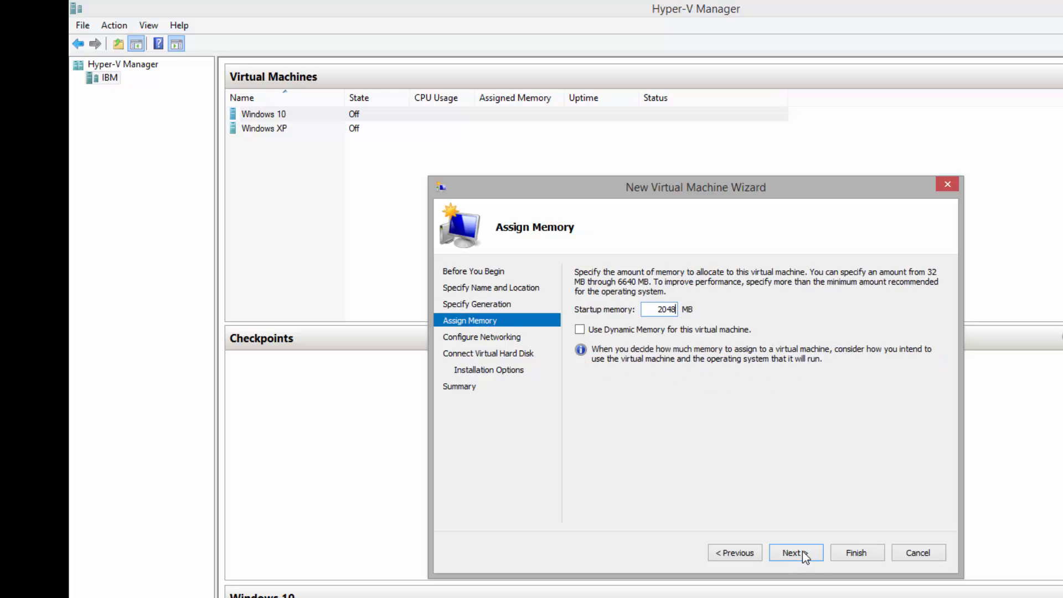
left_click(795, 553)
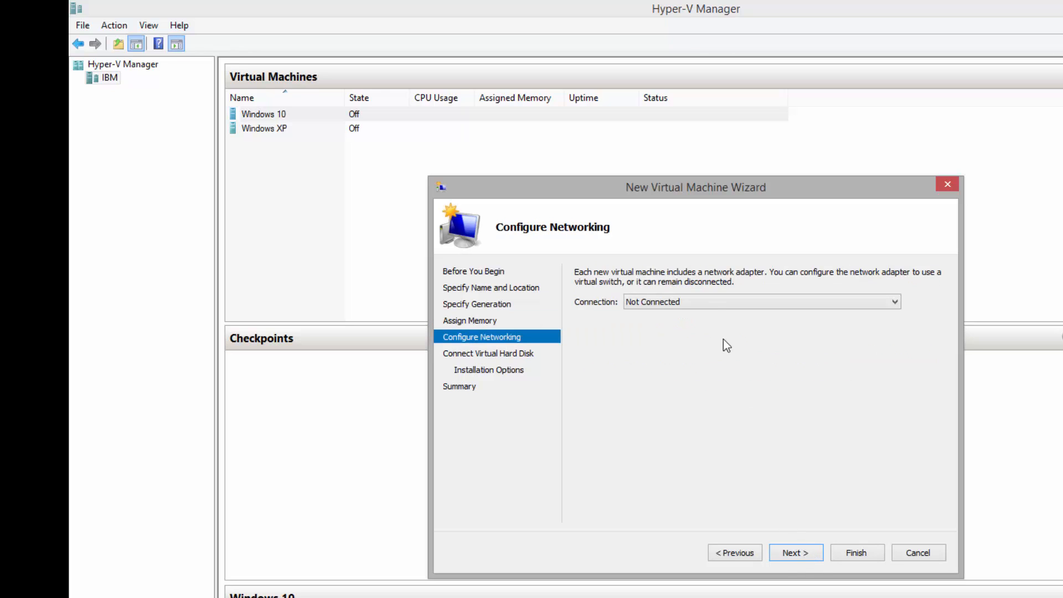
left_click(760, 302)
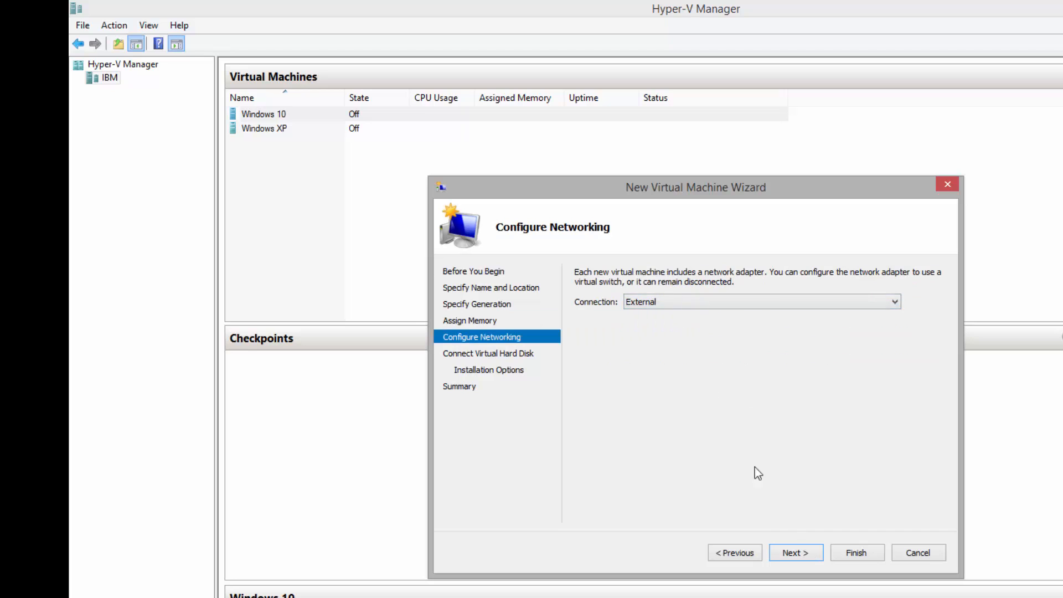
left_click(795, 552)
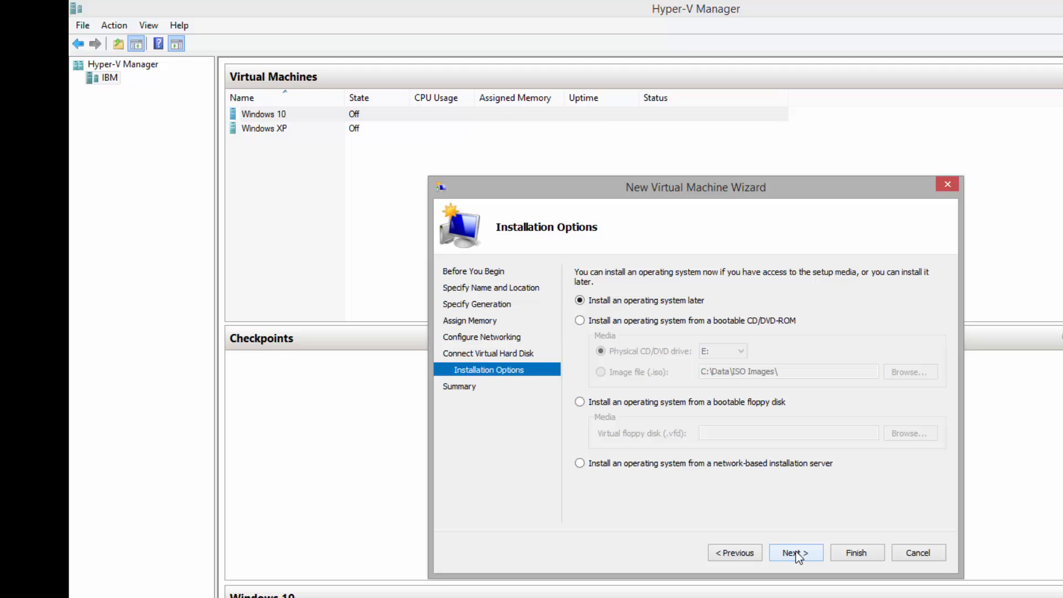
Boot from the Windows Vista Enterprise SP1 x86 ISO image and review the summary
left_click(579, 320)
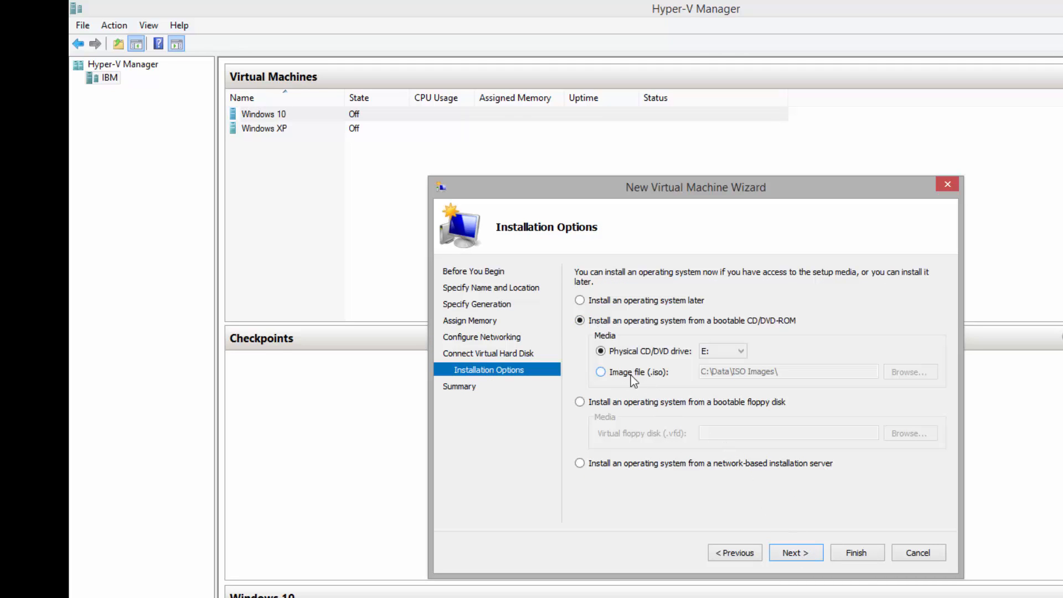
left_click(598, 371)
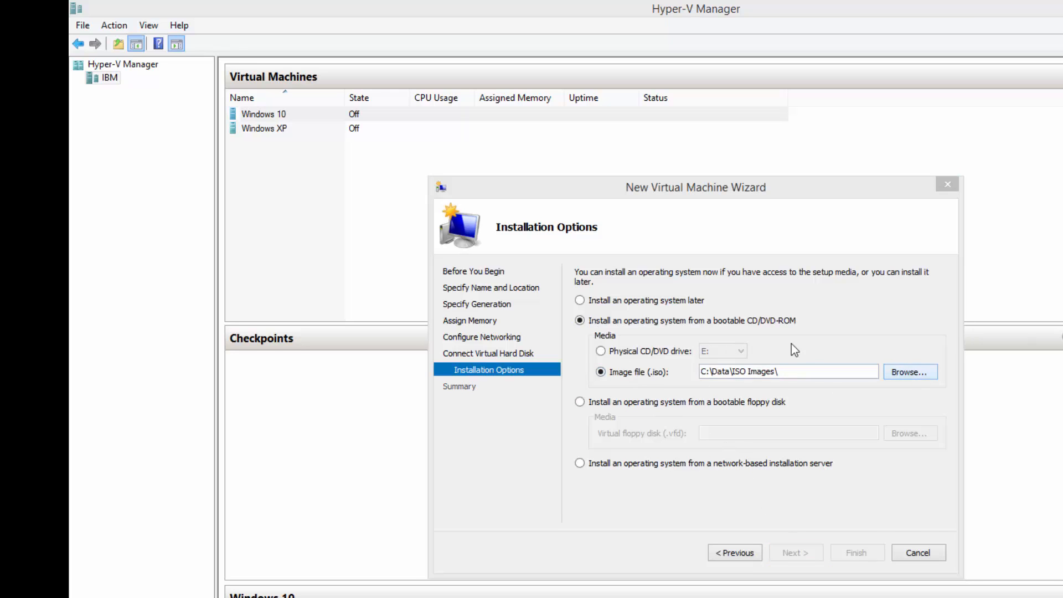
left_click(908, 371)
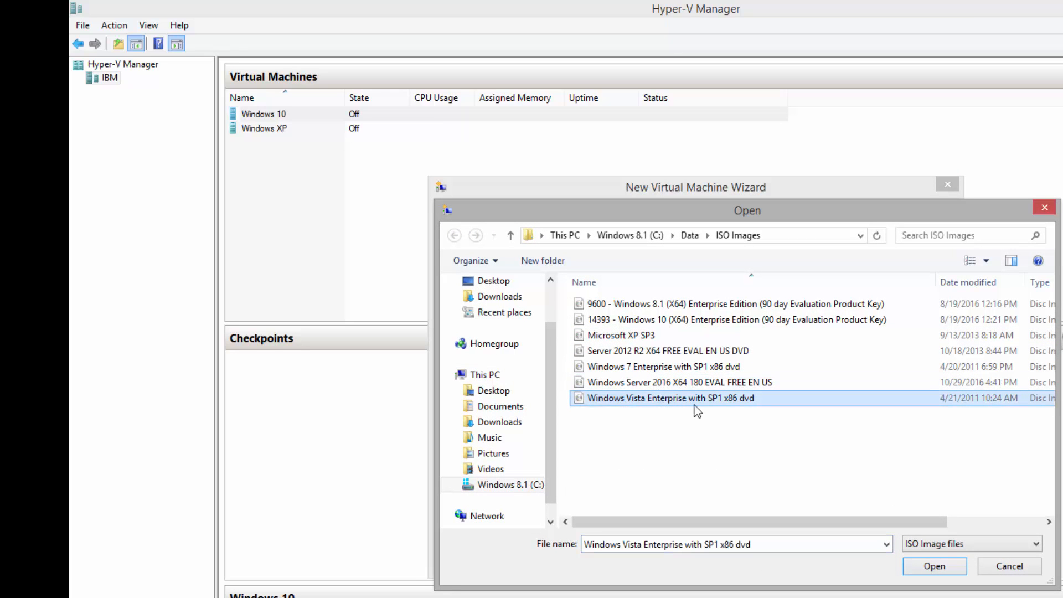
left_click(933, 565)
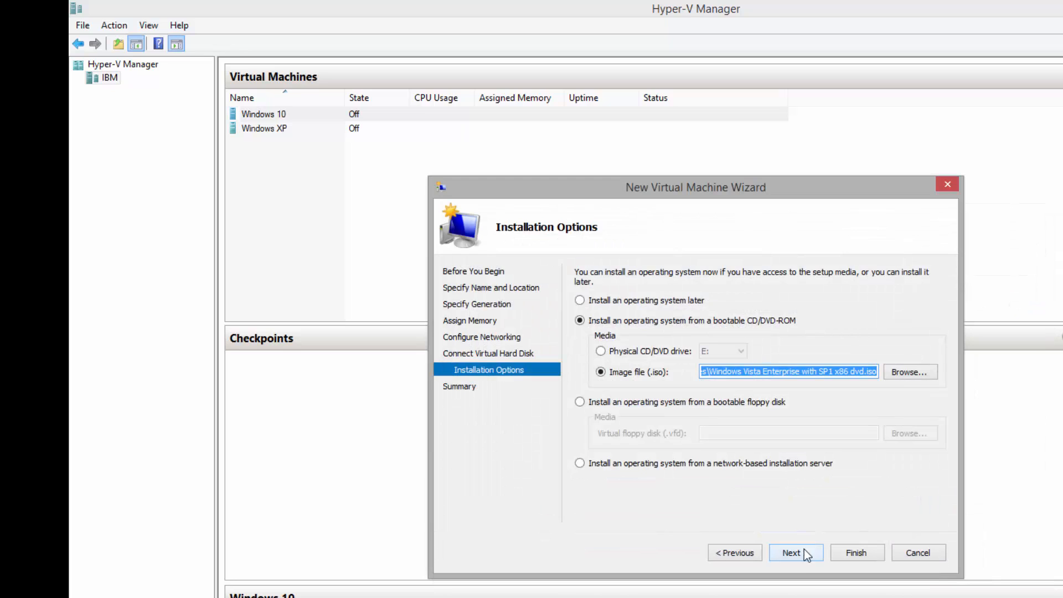
left_click(794, 552)
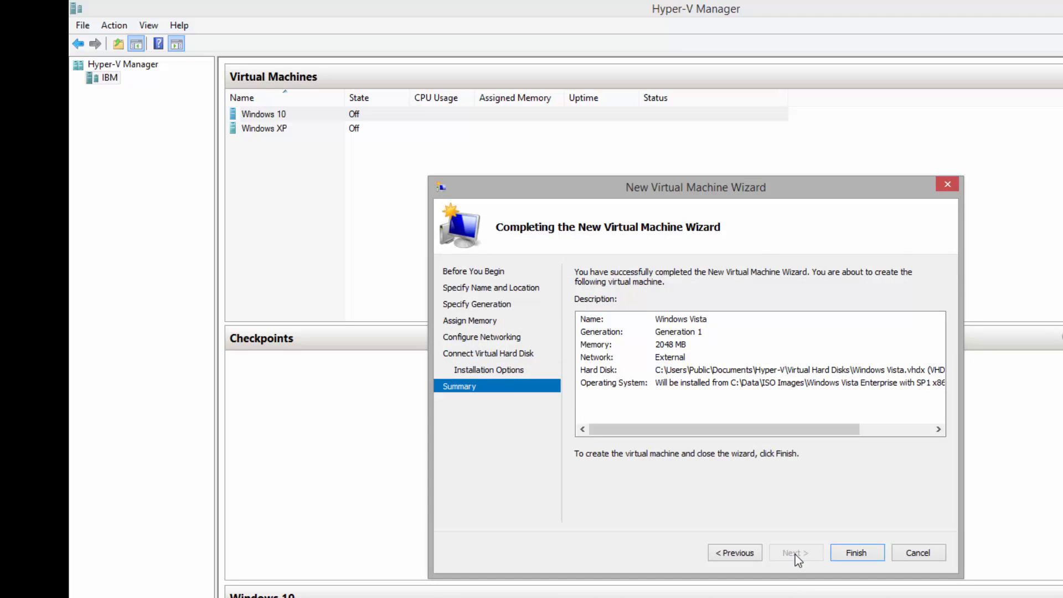
Finish creating the Windows Vista machine and connect to its console from the list
left_click(855, 552)
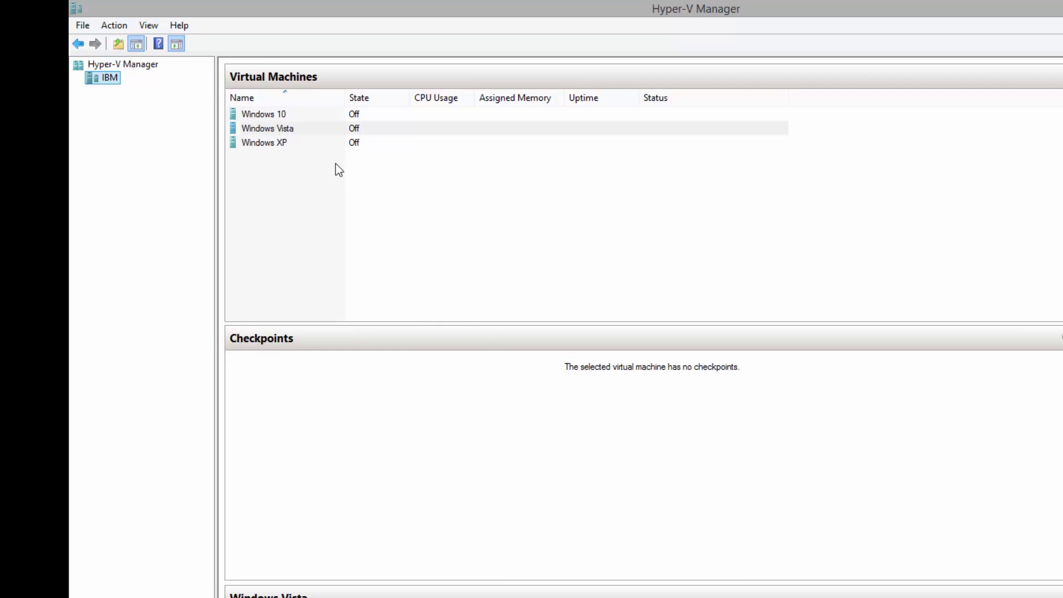
mouse_move(285, 134)
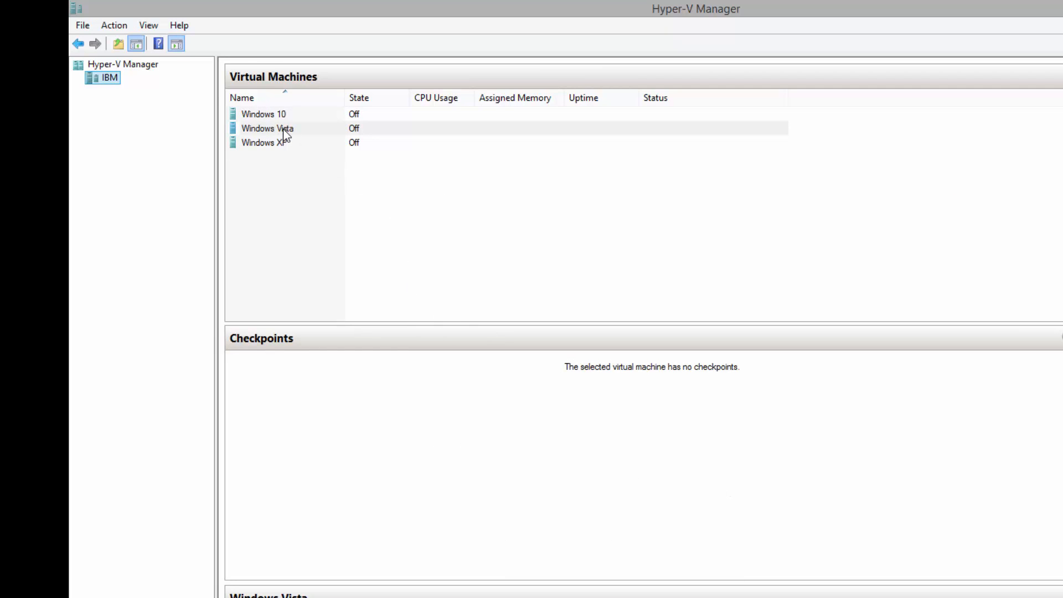
right_click(266, 128)
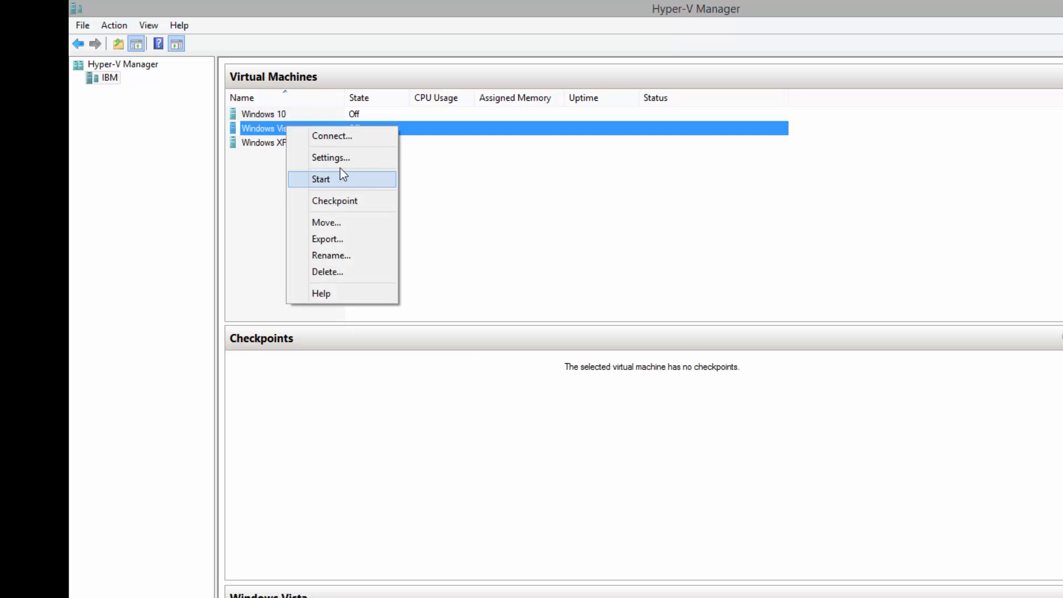
left_click(332, 136)
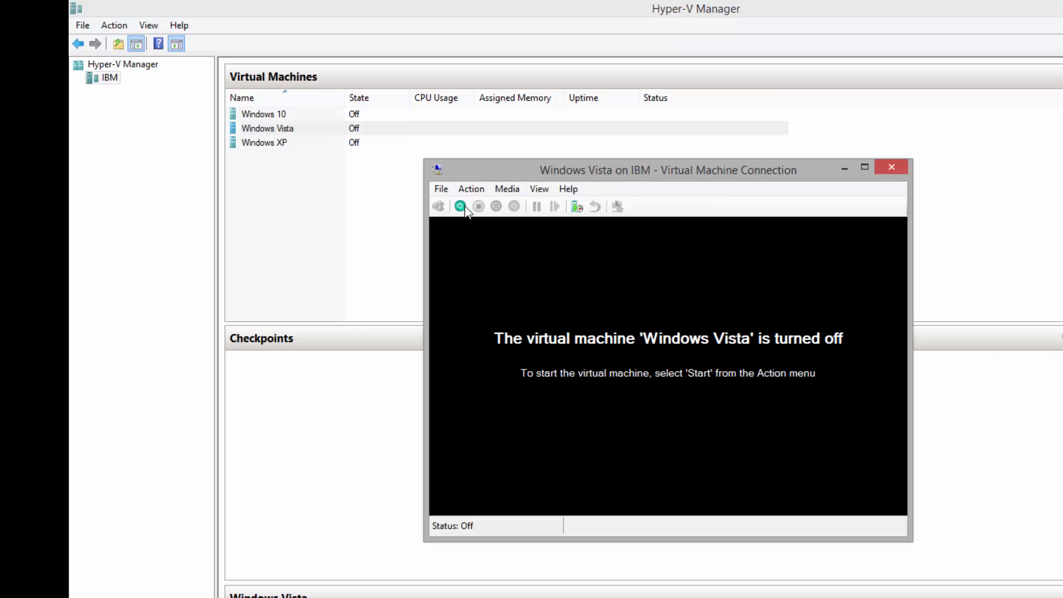
Start the Windows Vista machine from the connection toolbar to boot into setup
left_click(460, 206)
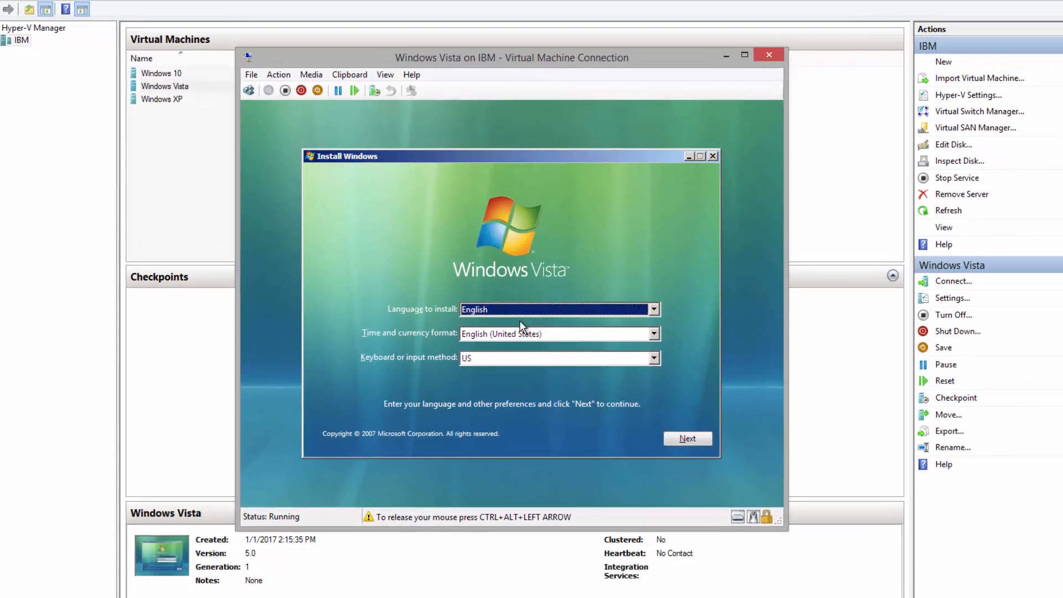
Keep English language settings, choose Install now, and accept the Vista license terms
left_click(687, 437)
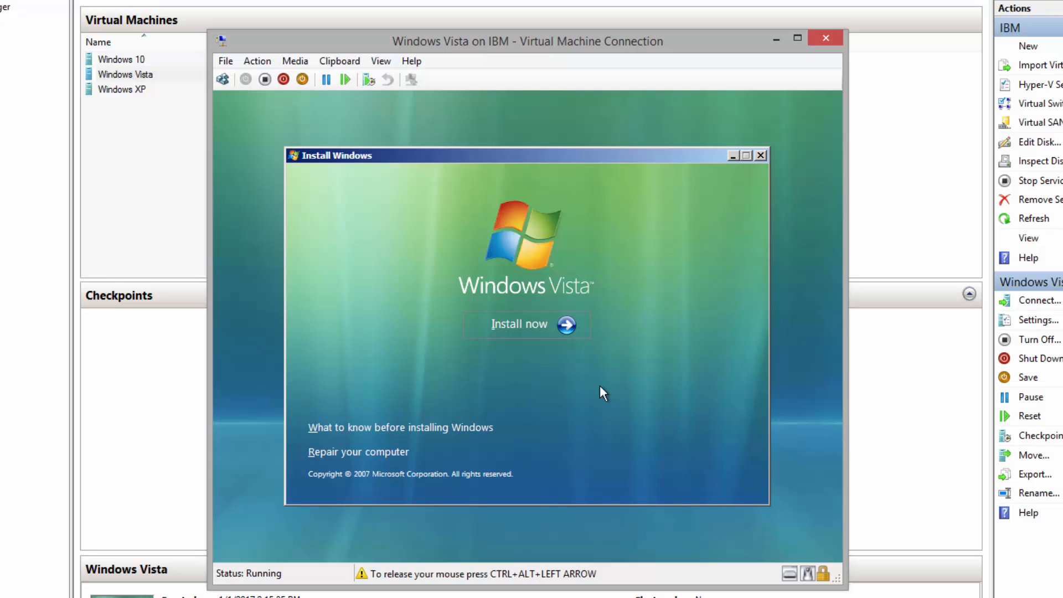
left_click(526, 323)
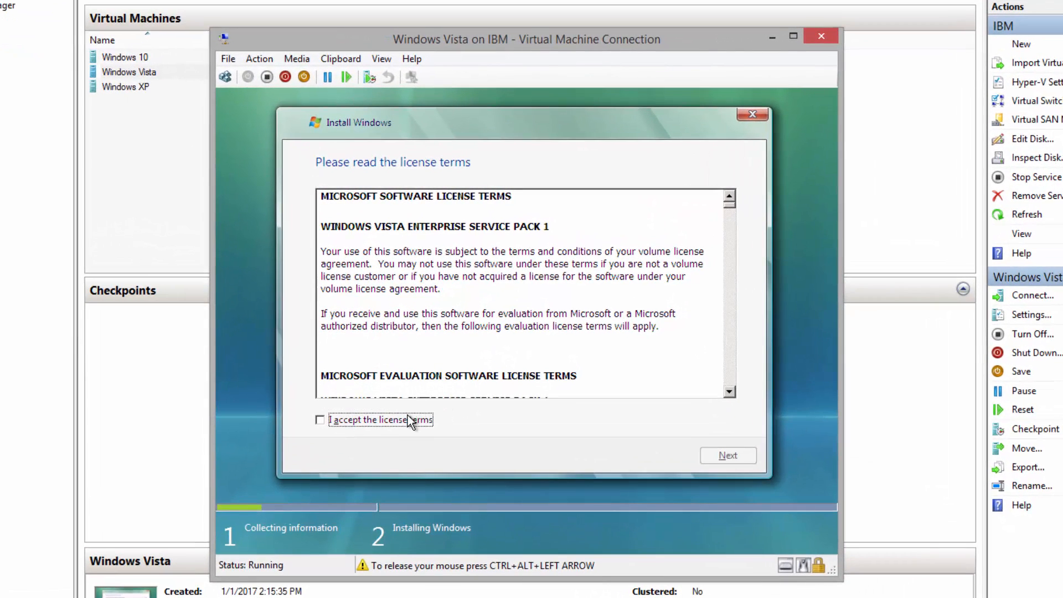
left_click(319, 419)
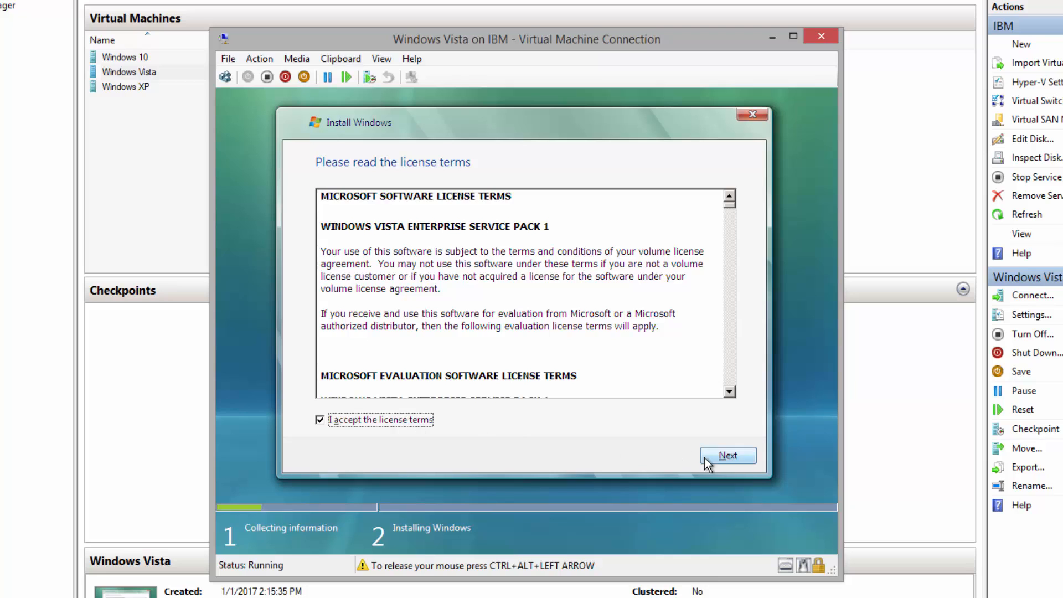
left_click(727, 455)
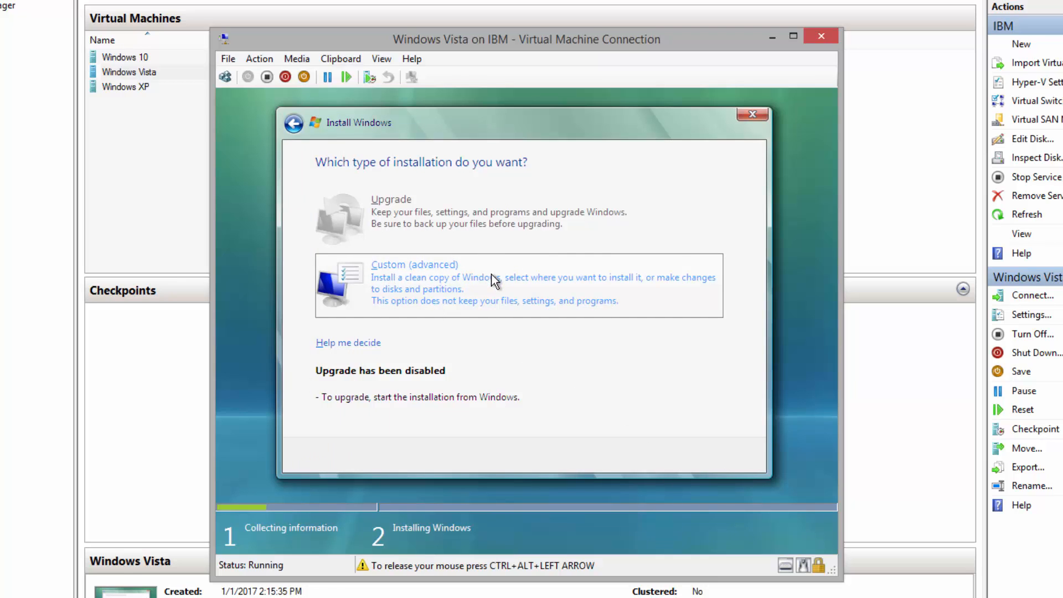
mouse_move(420, 205)
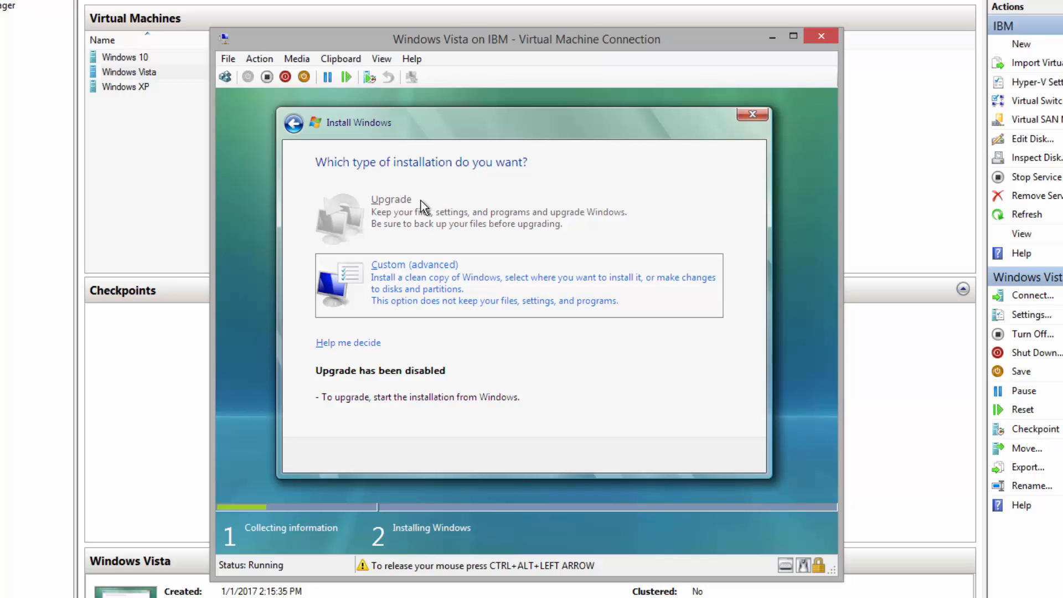
mouse_move(519, 281)
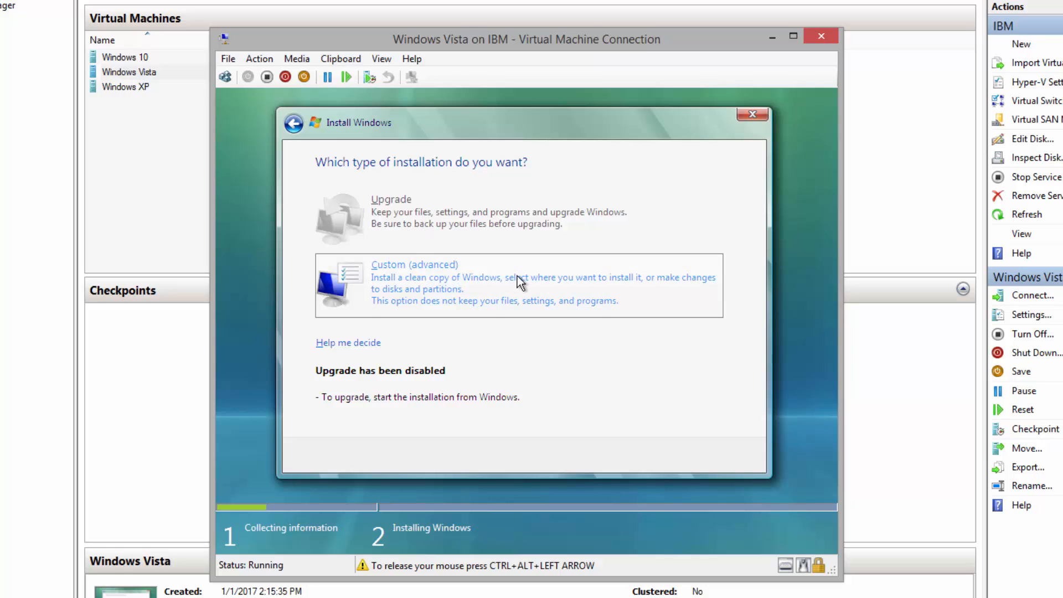
mouse_move(499, 290)
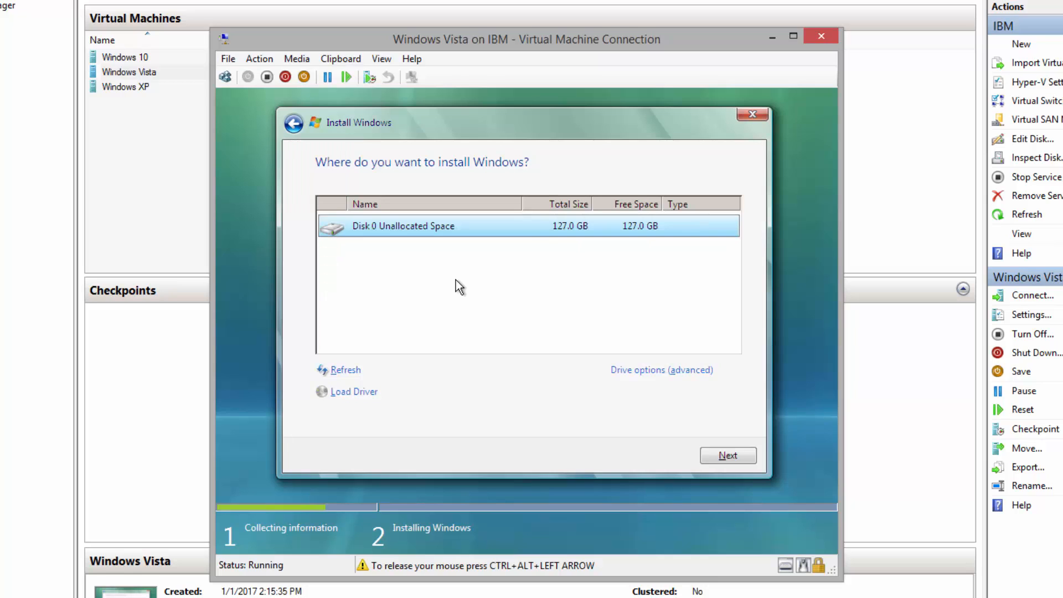
mouse_move(613, 294)
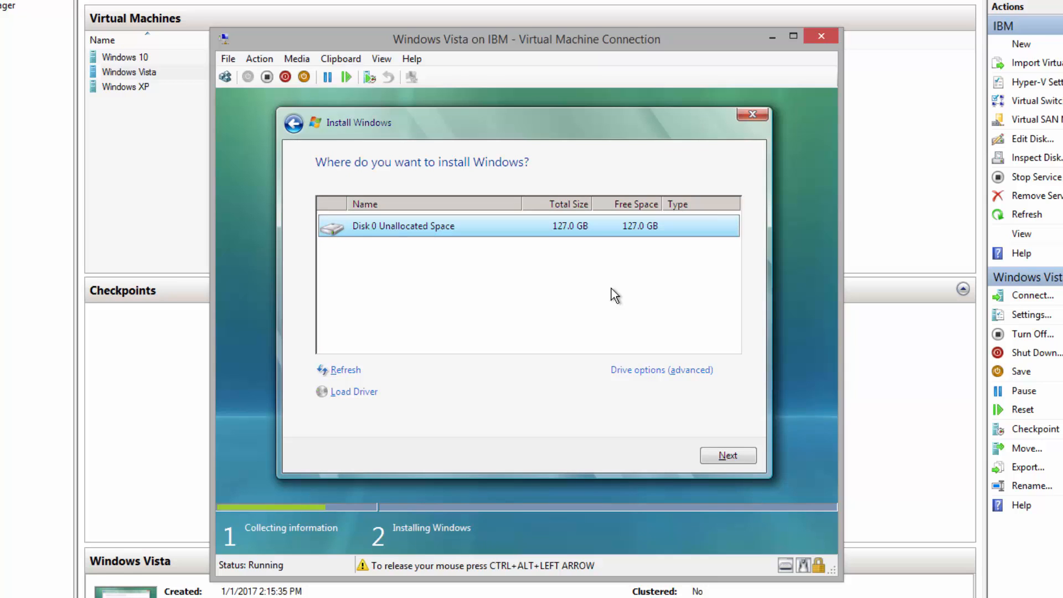
mouse_move(661, 369)
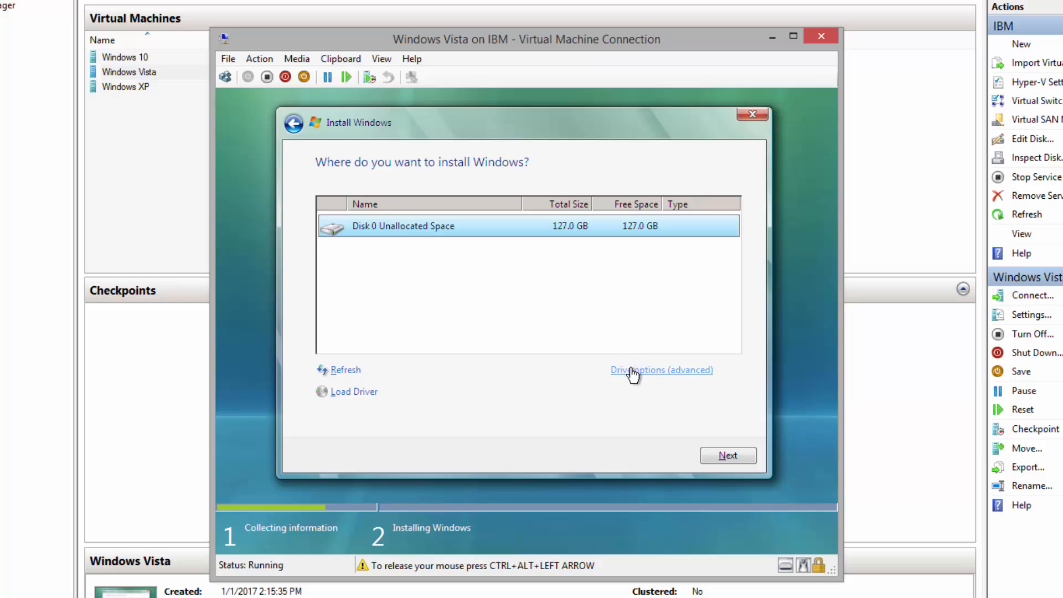
mouse_move(676, 378)
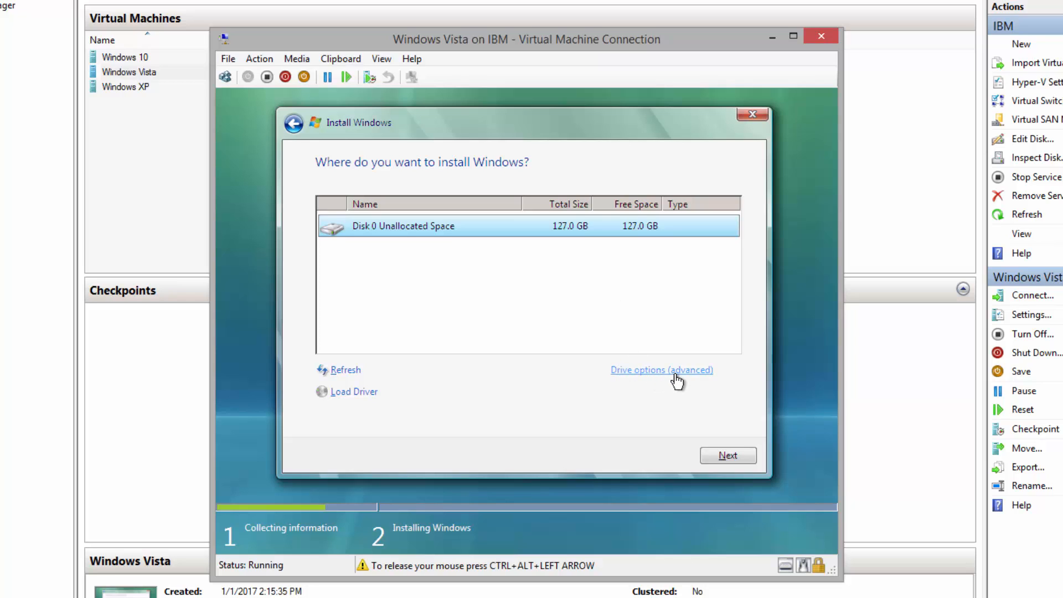
Create a new full-size 130046 MB partition on Disk 0 using advanced drive options
left_click(661, 369)
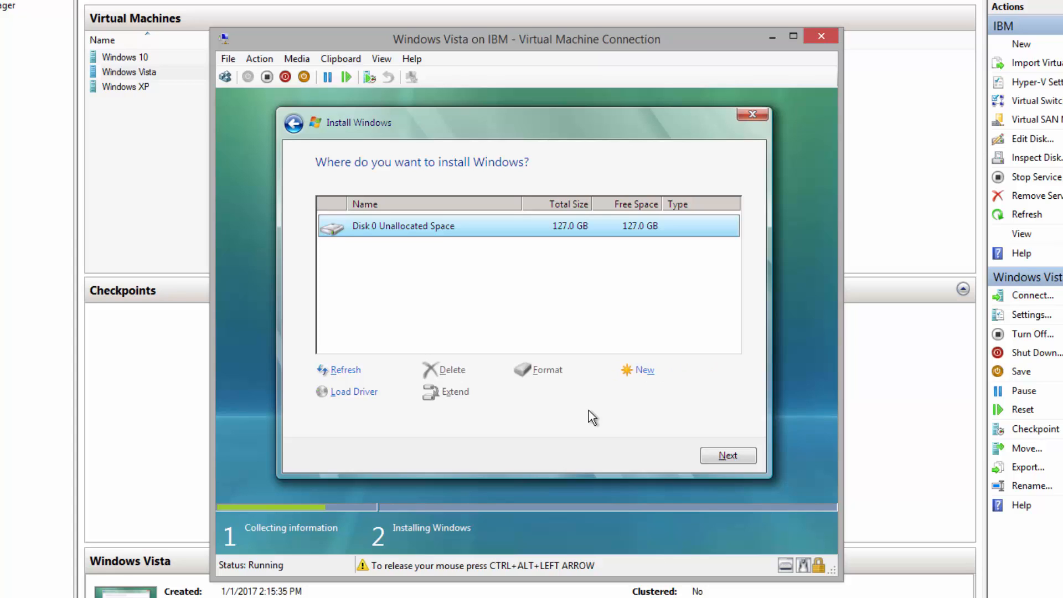
mouse_move(644, 372)
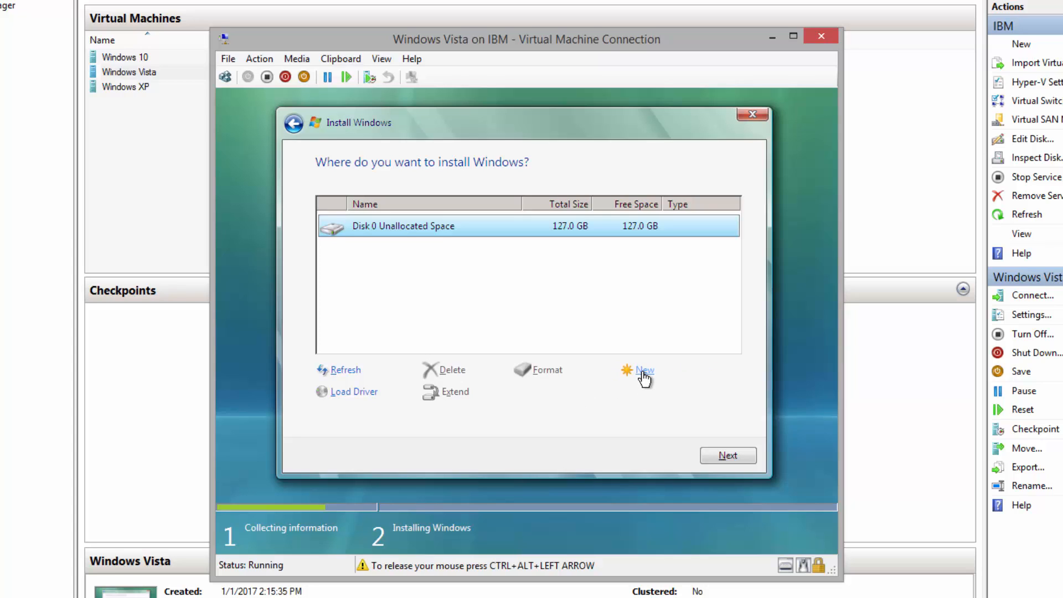
left_click(643, 371)
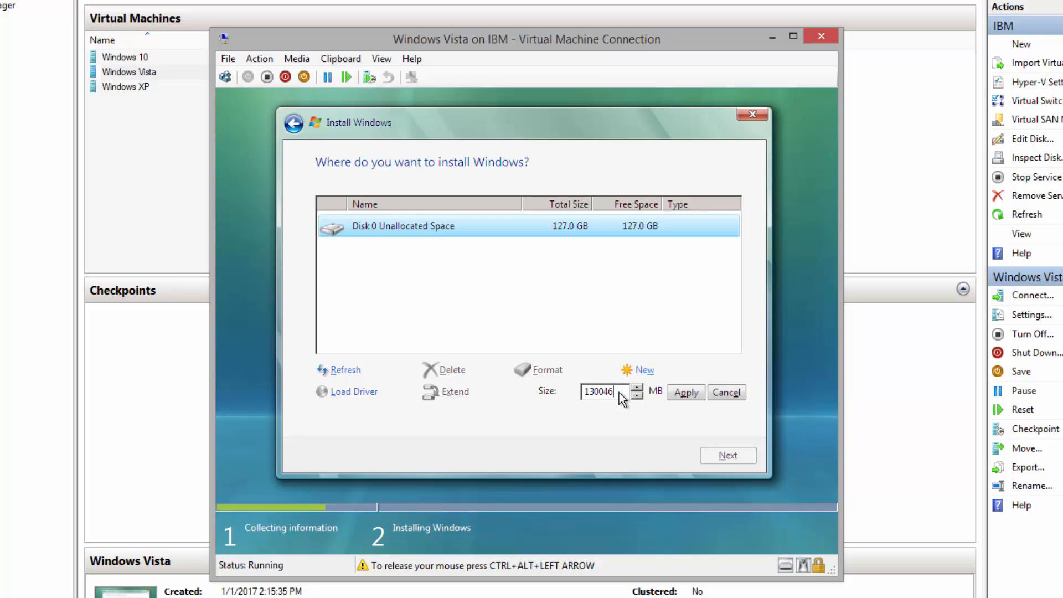
mouse_move(515, 233)
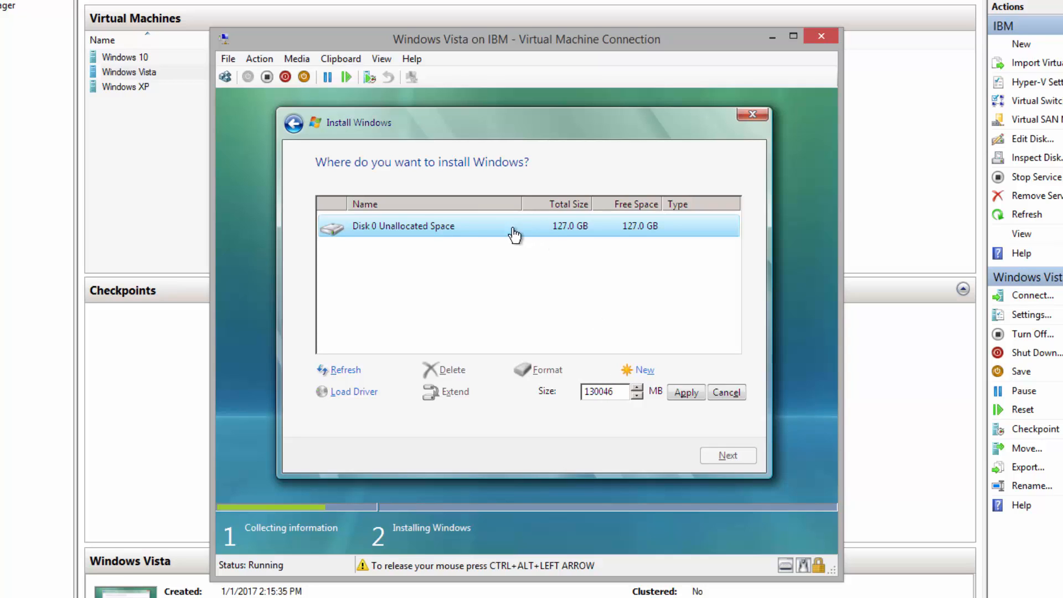
mouse_move(380, 234)
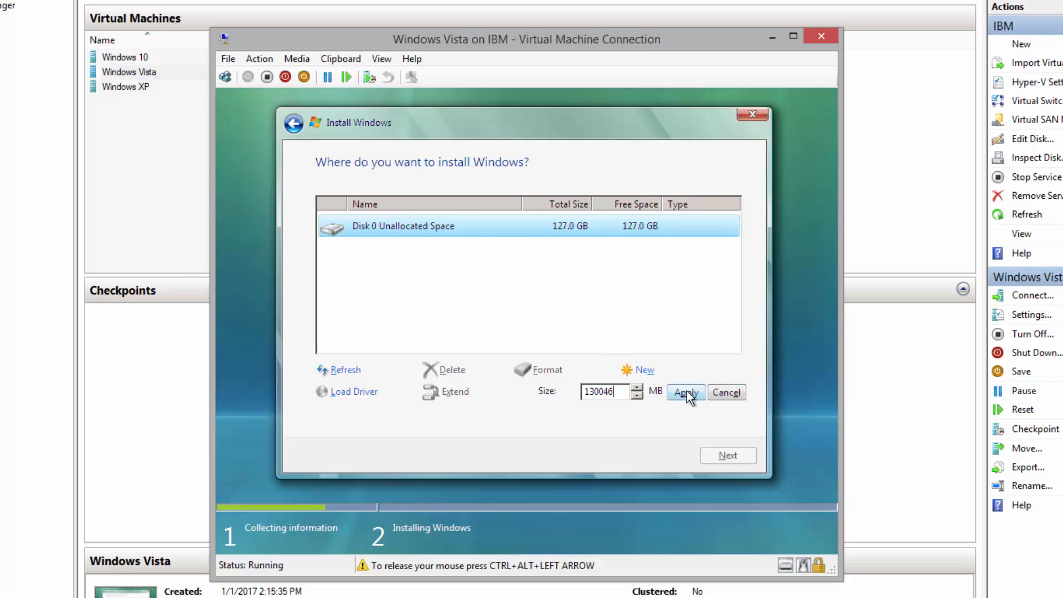
left_click(685, 391)
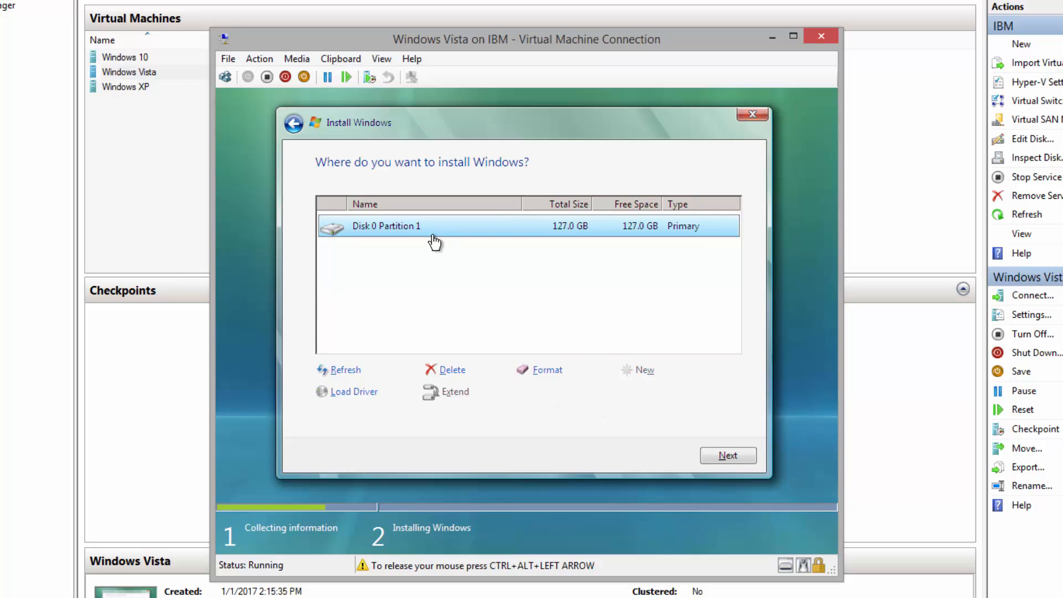
mouse_move(727, 455)
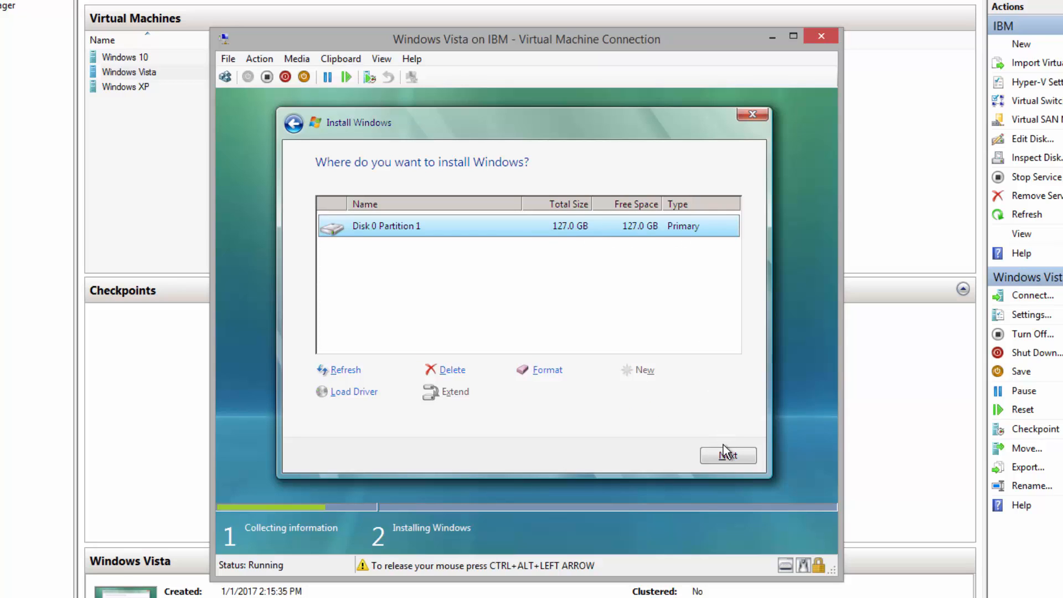
Install Vista onto Disk 0 Partition 1 and wait for the user name page
left_click(727, 455)
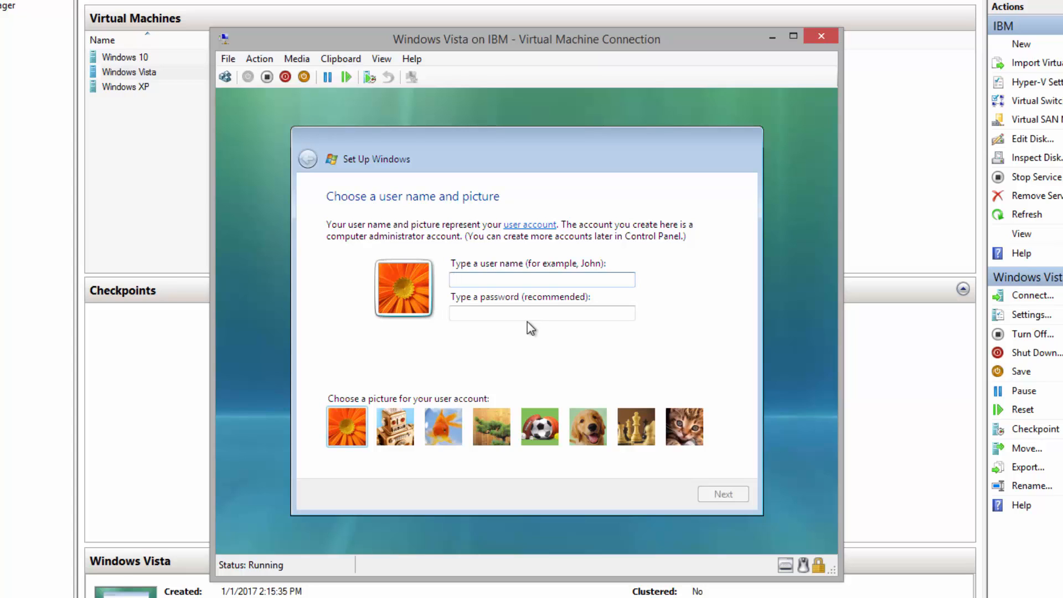
Enter user name Admin, keep computer name Admin-PC, and pick the bamboo background
type("Admin")
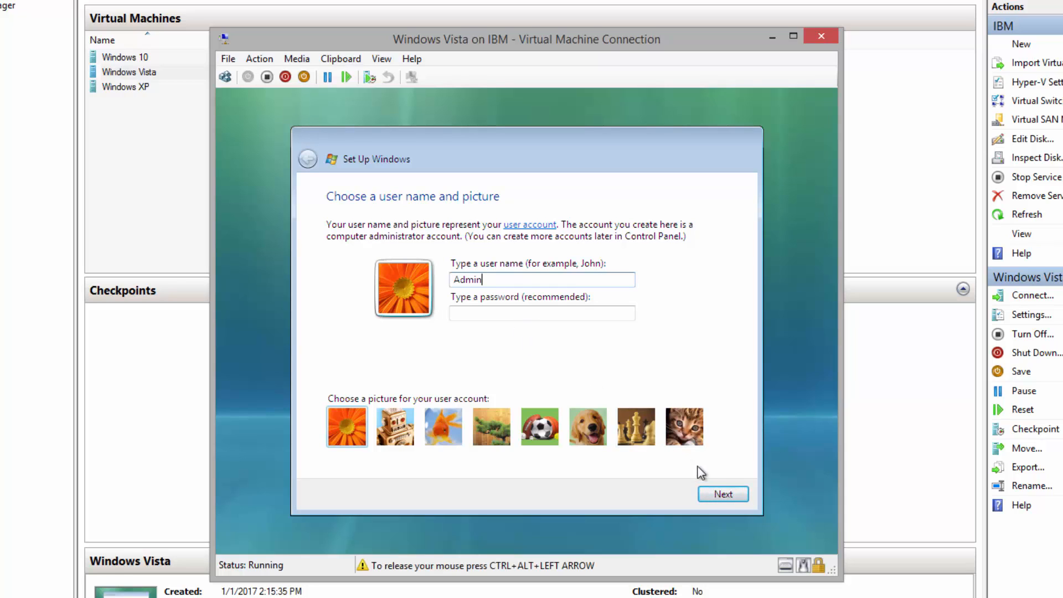
left_click(722, 493)
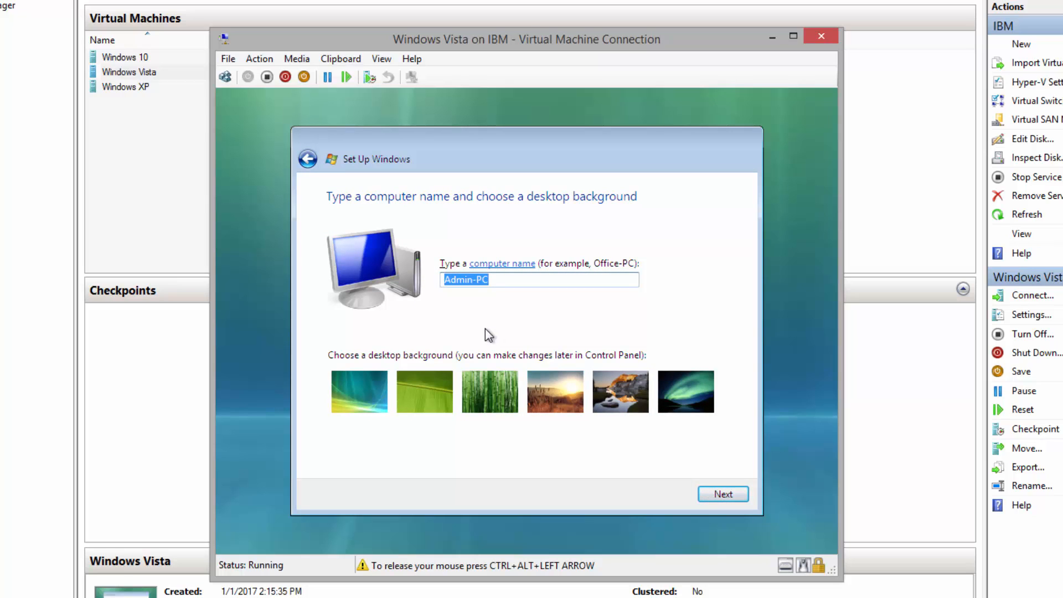
left_click(424, 391)
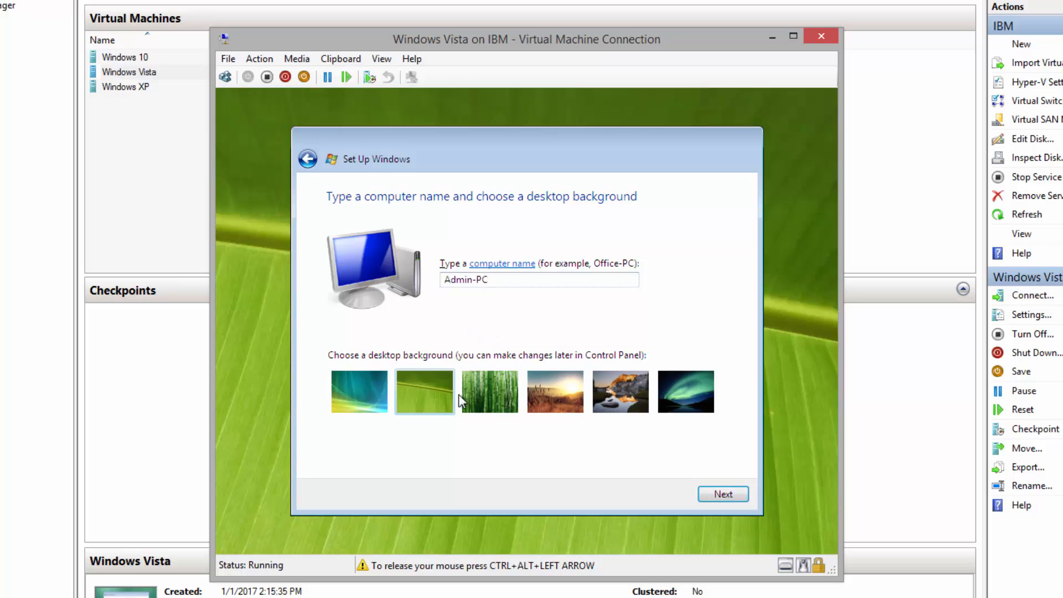
left_click(489, 391)
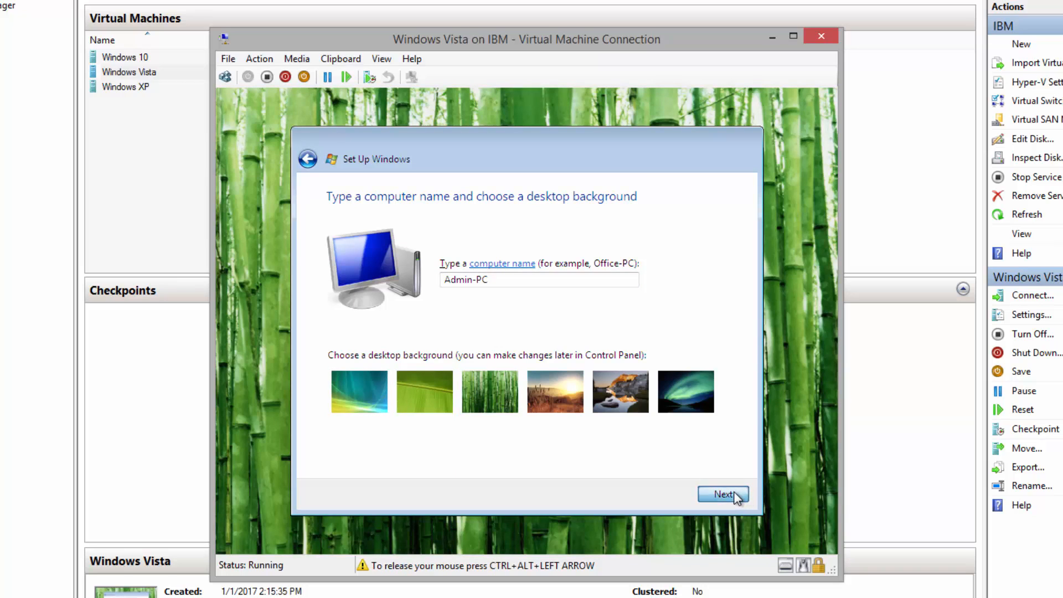
left_click(721, 494)
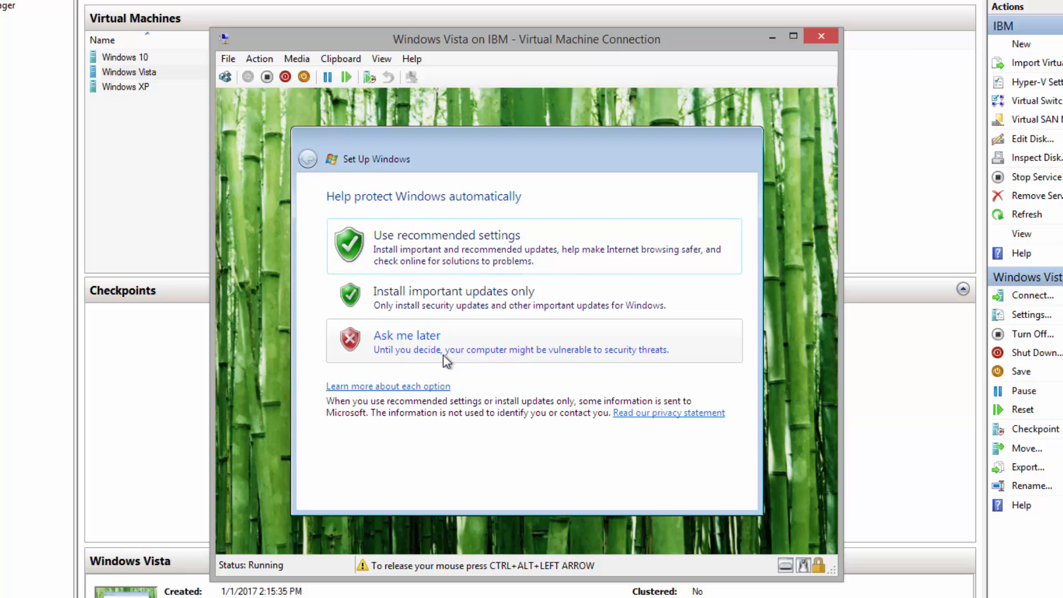
mouse_move(417, 265)
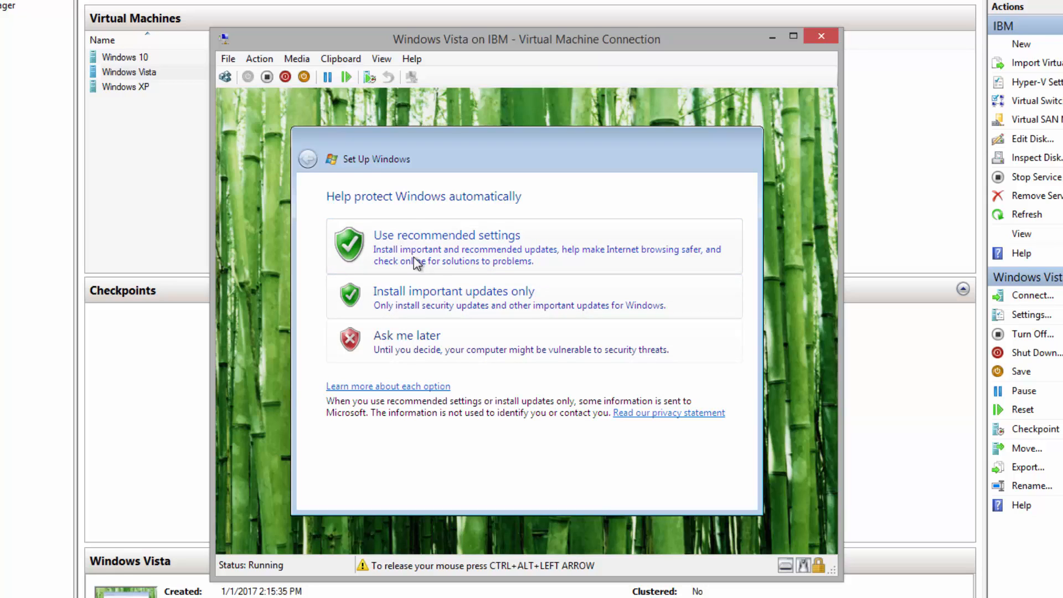
mouse_move(607, 264)
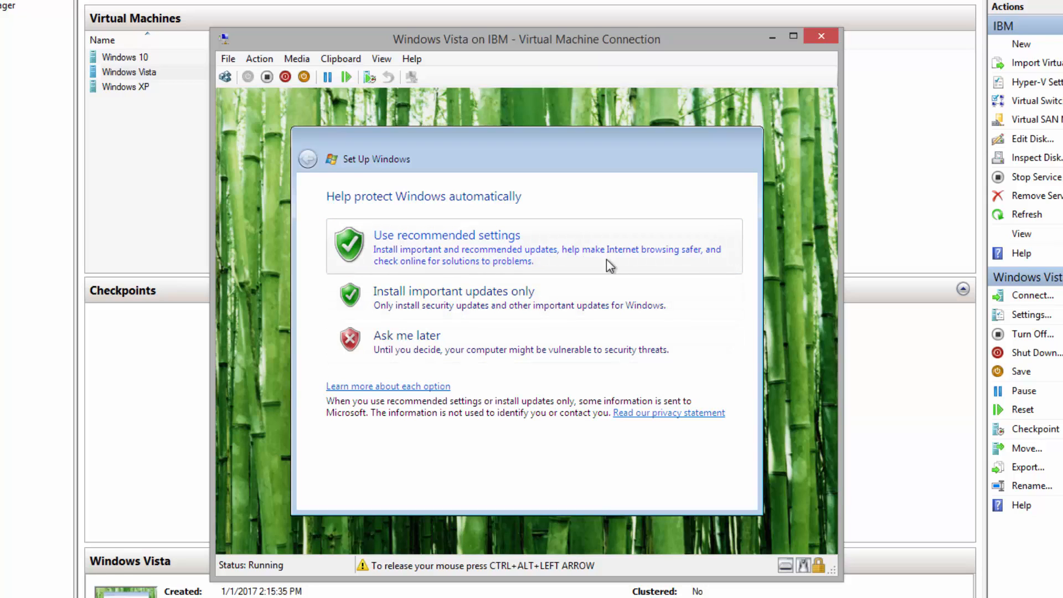
Use recommended protection settings, set the time zone to Eastern Time, and start Vista
left_click(446, 241)
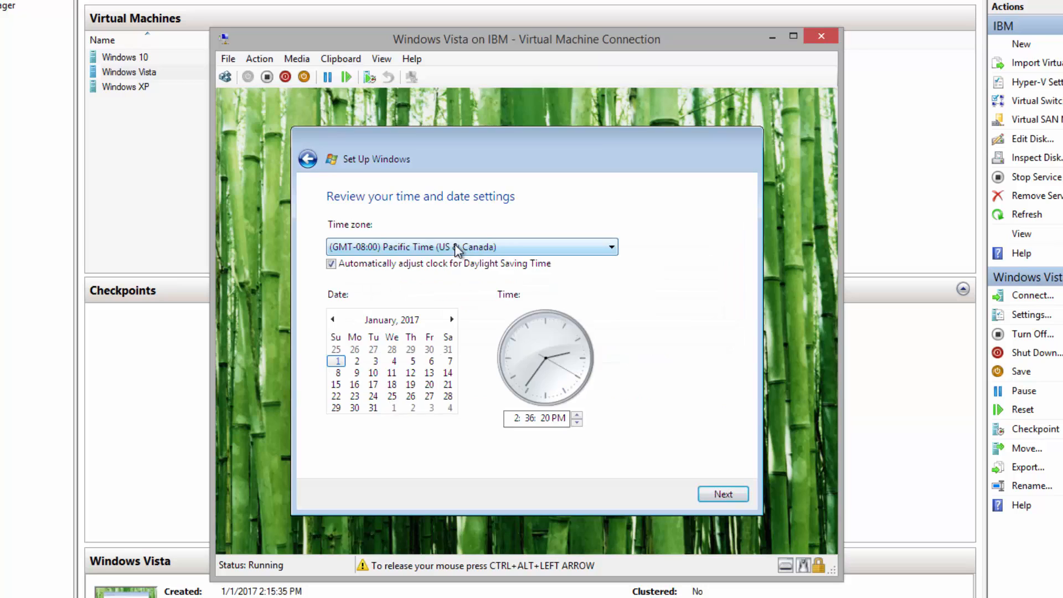
left_click(609, 246)
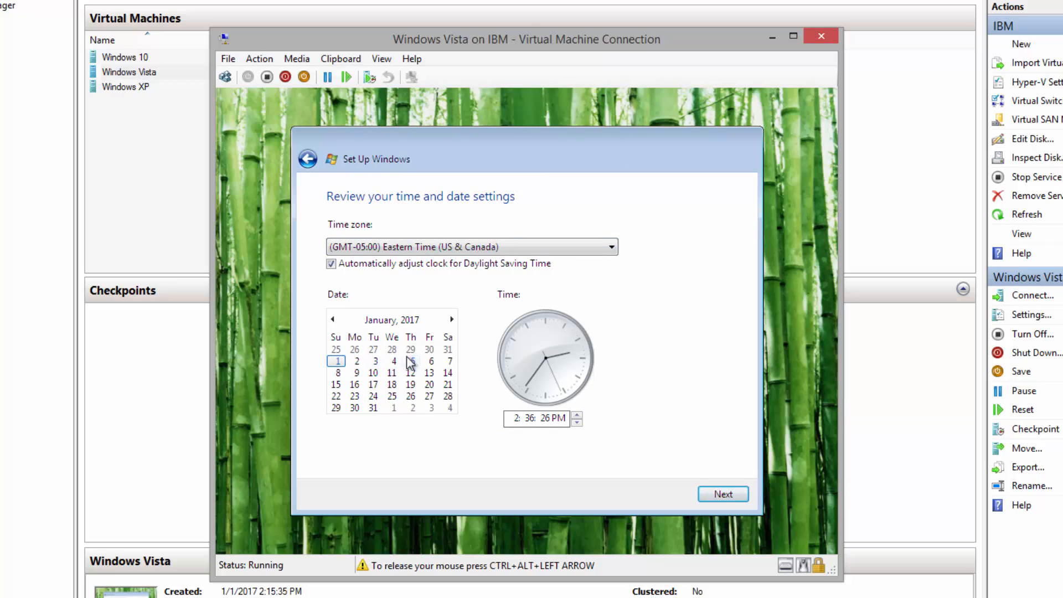
left_click(722, 494)
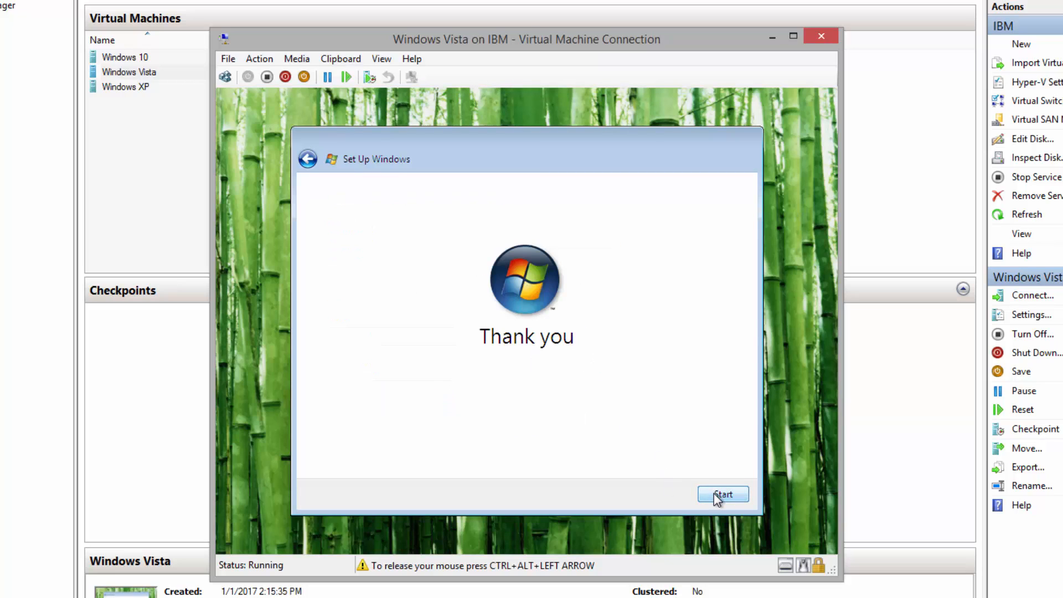
left_click(722, 493)
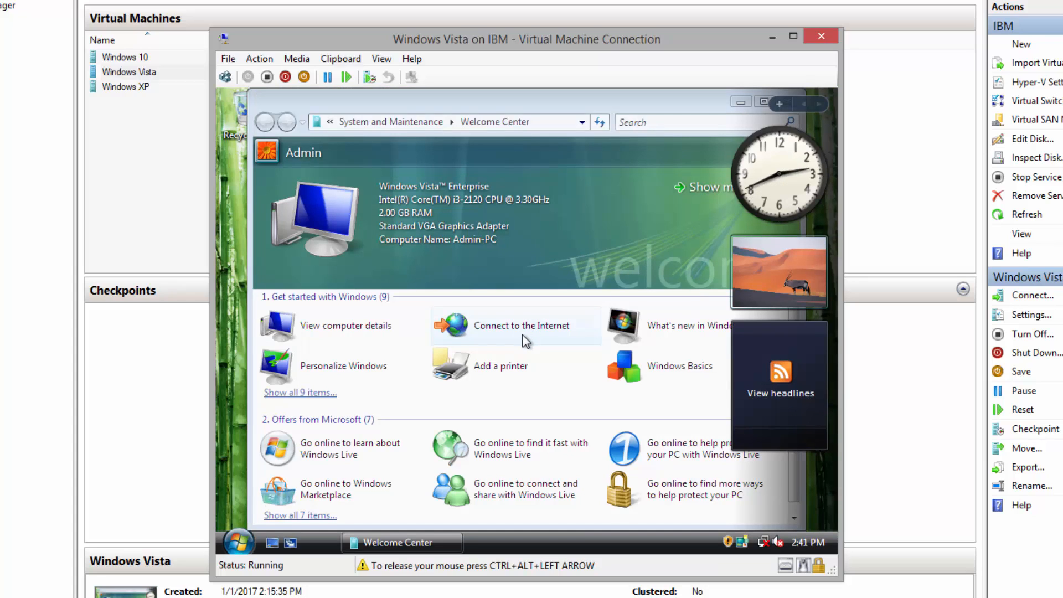
mouse_move(534, 345)
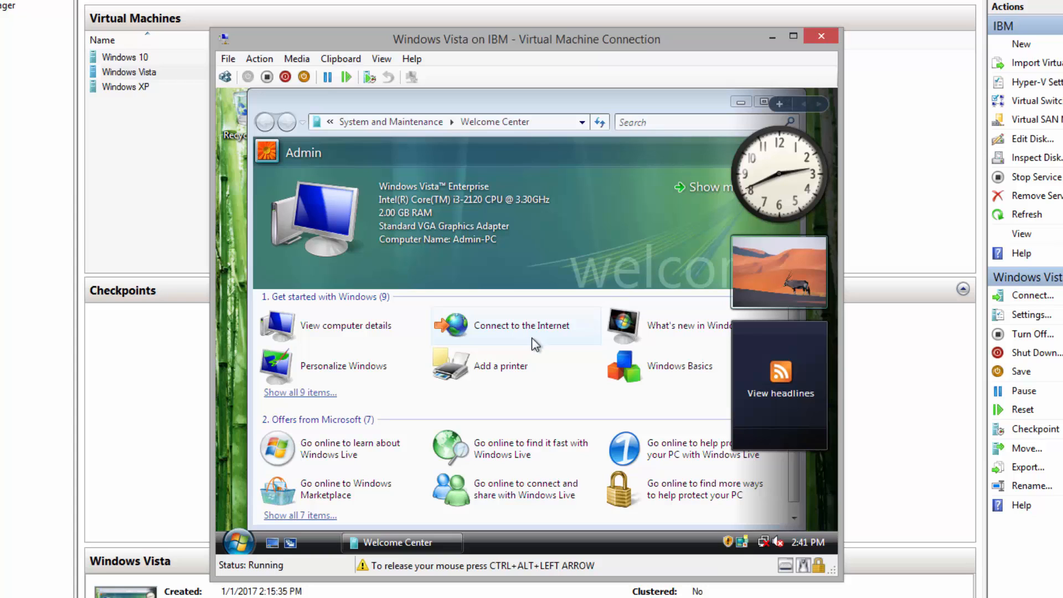
mouse_move(527, 271)
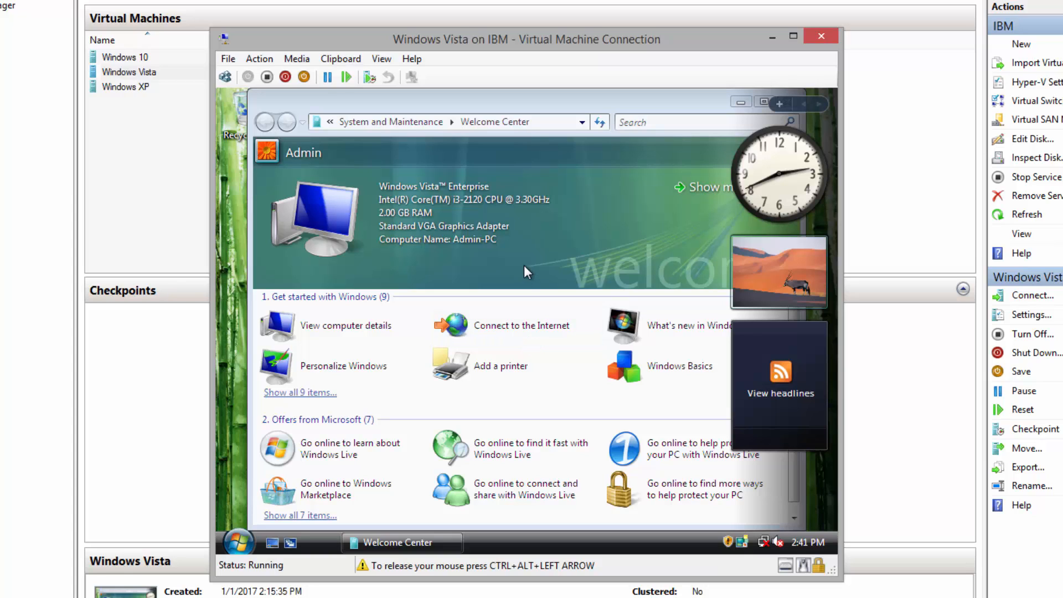
mouse_move(532, 111)
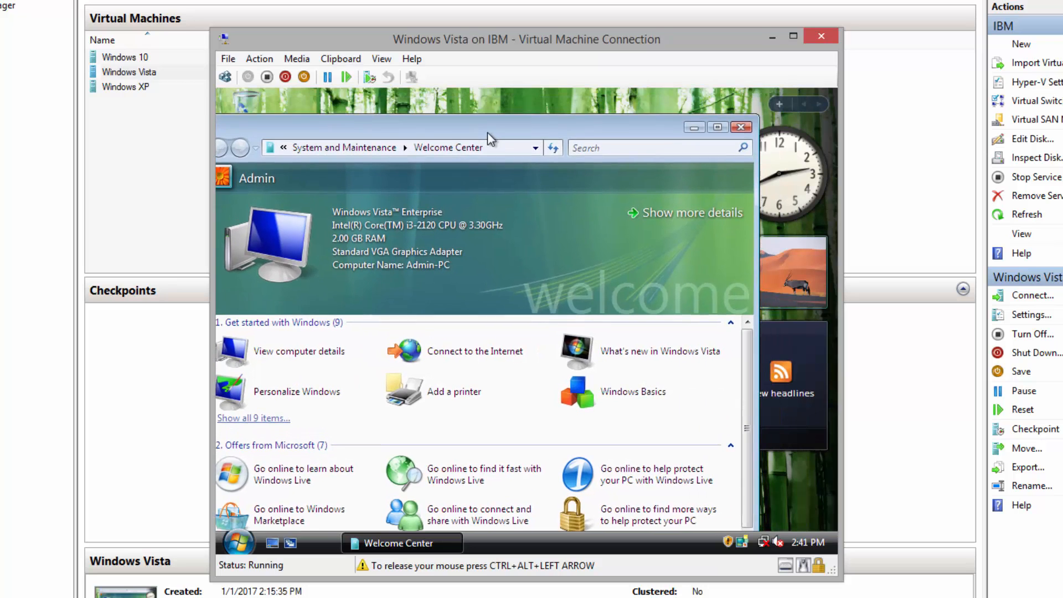
Close the Vista Welcome Center window
left_click(740, 127)
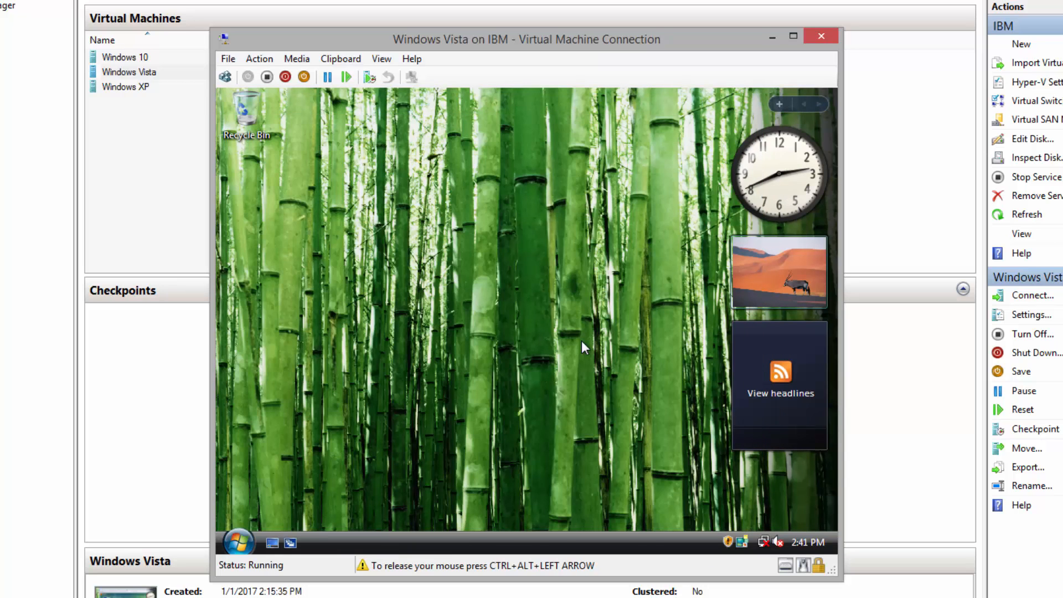
mouse_move(253, 284)
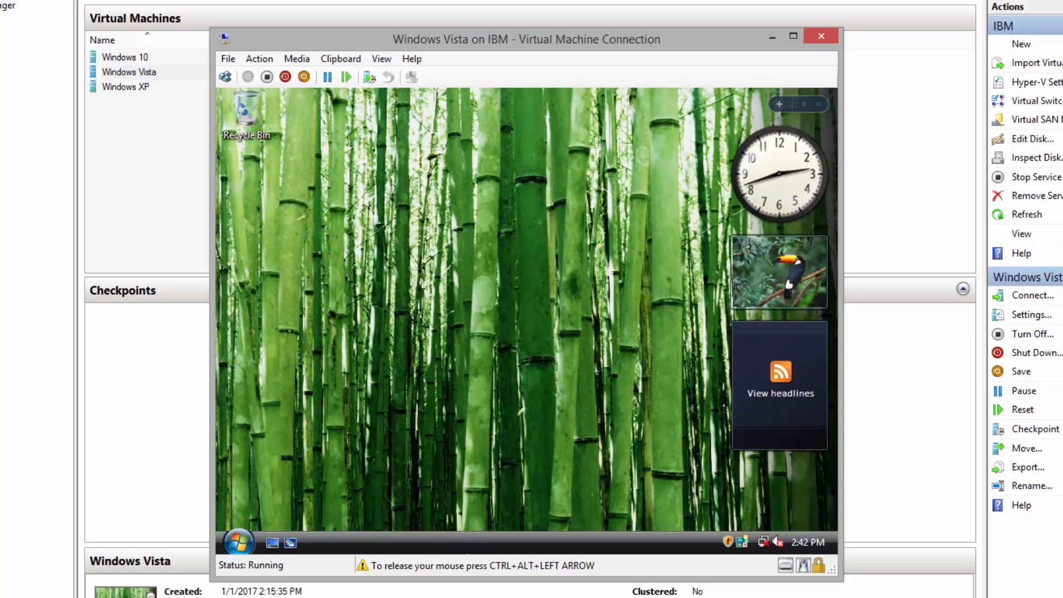
mouse_move(549, 551)
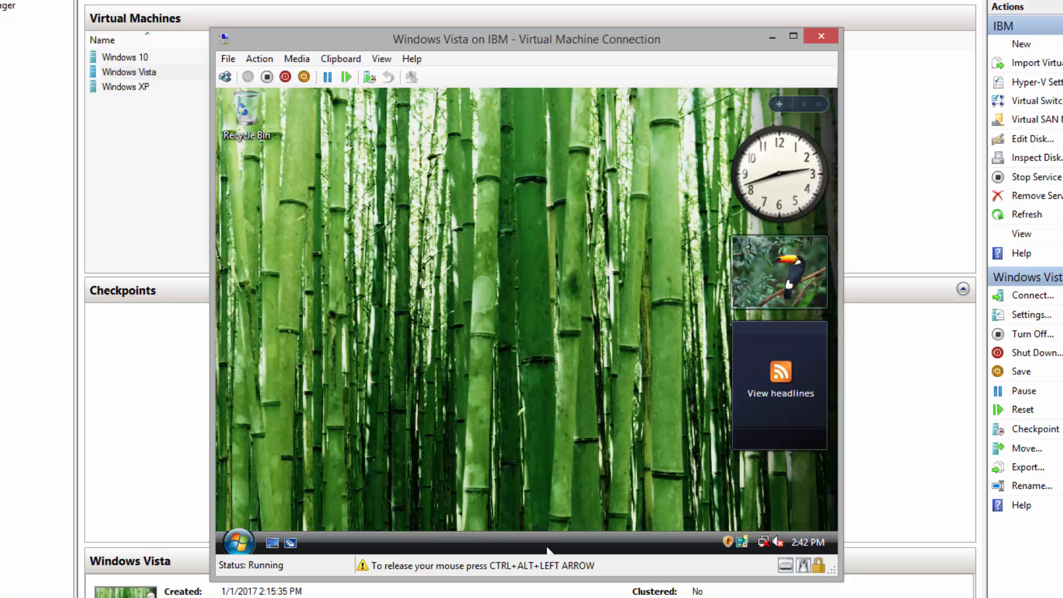
mouse_move(505, 402)
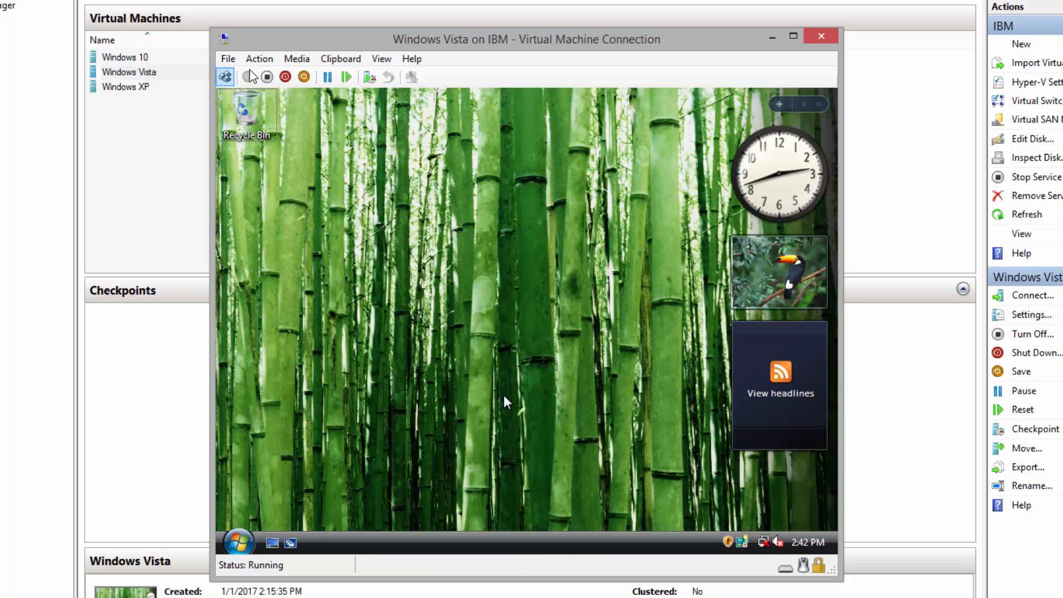
Insert the Integration Services Setup Disk from the VM connection's Action menu
left_click(259, 58)
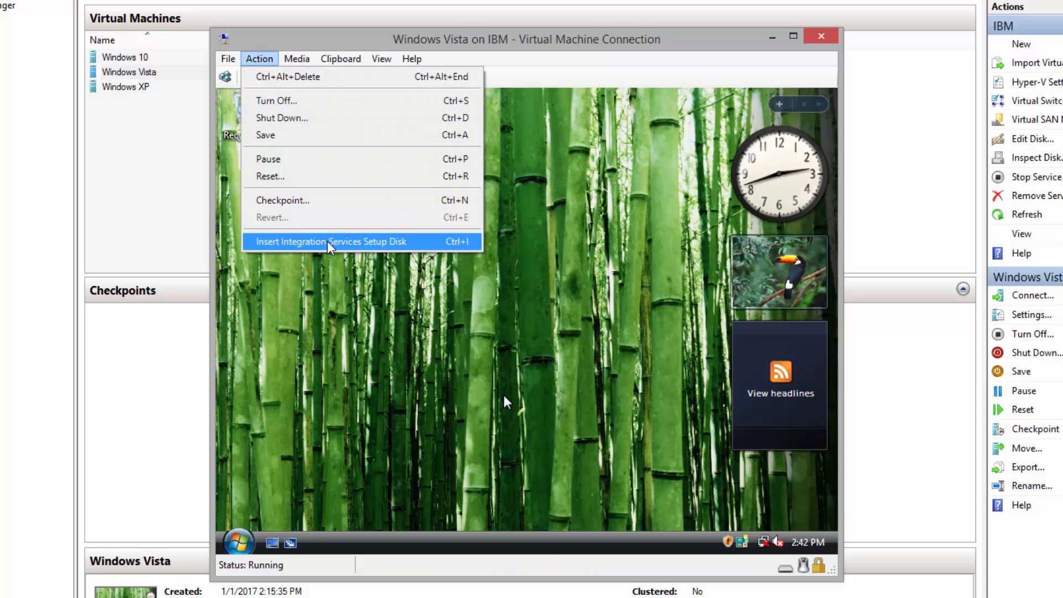
left_click(329, 241)
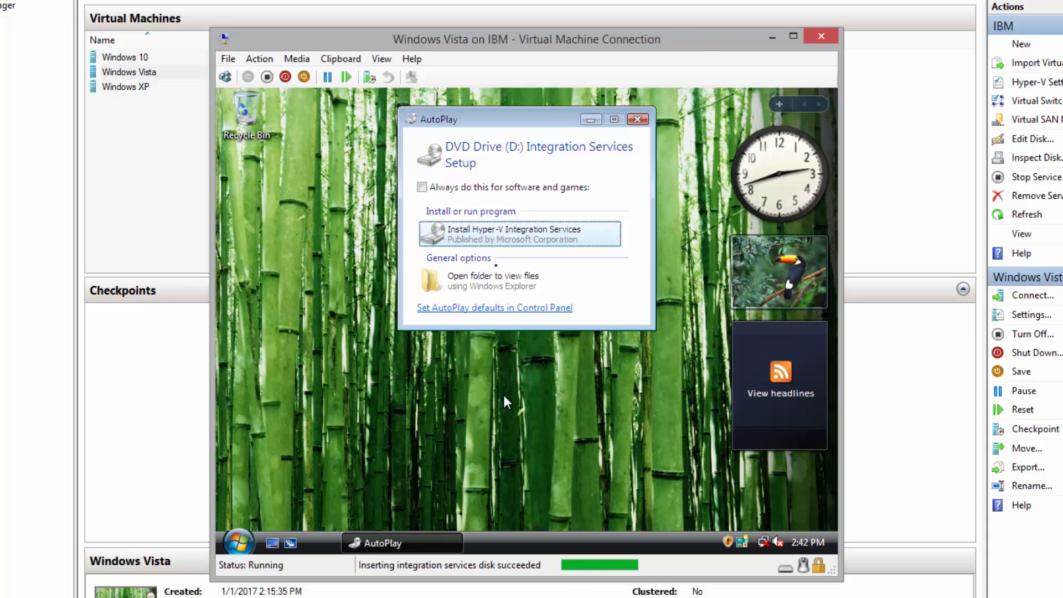
mouse_move(490, 244)
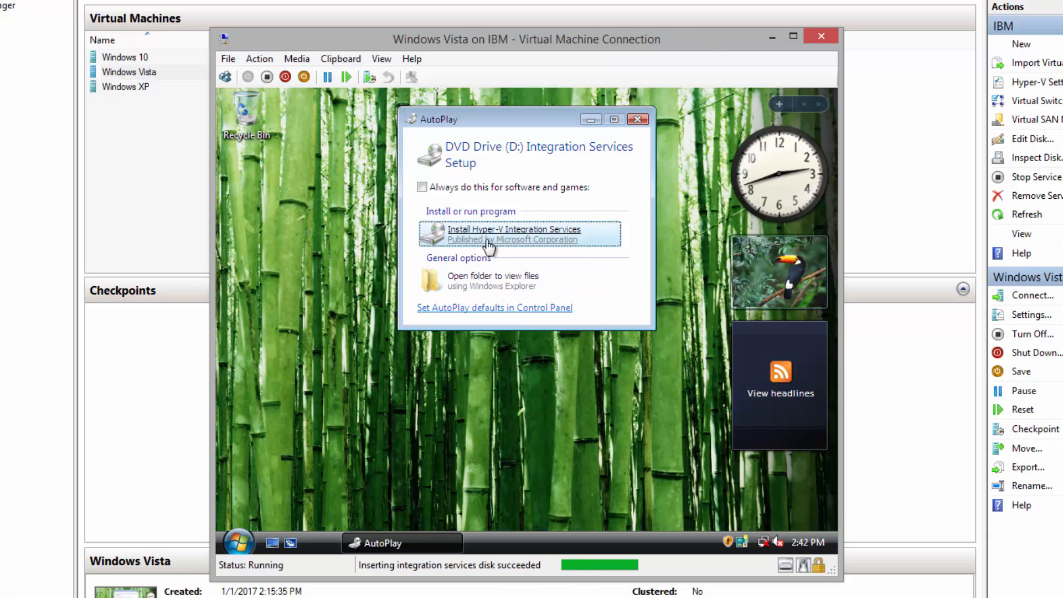